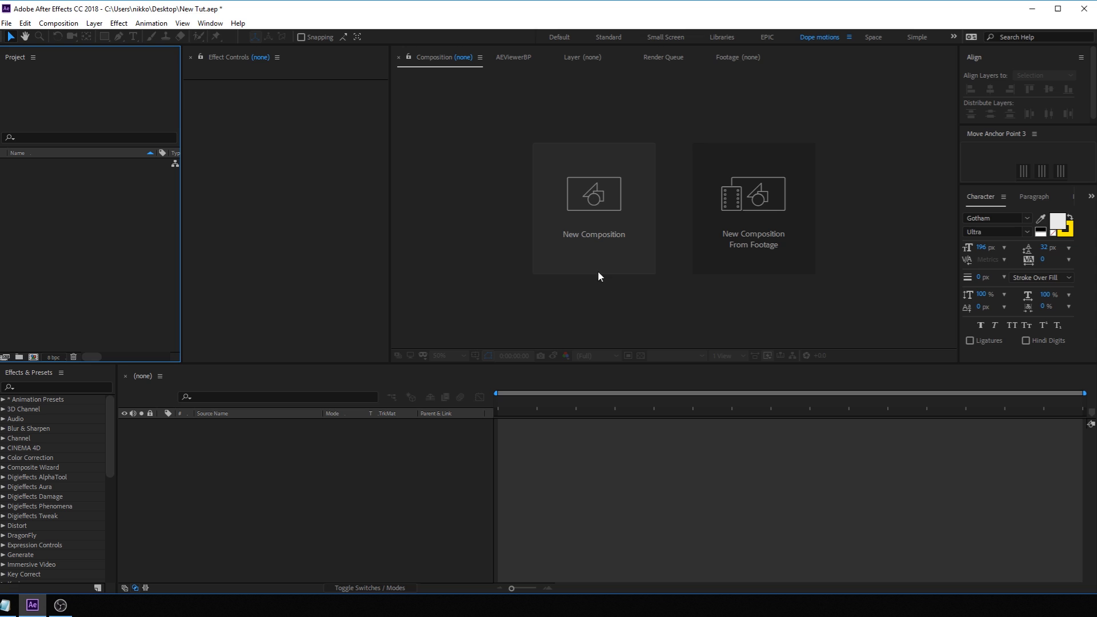
Create a new 1920×1080, 30 fps, 10-second composition named Main
{"action": "left_click", "coordinate": [593, 194]}
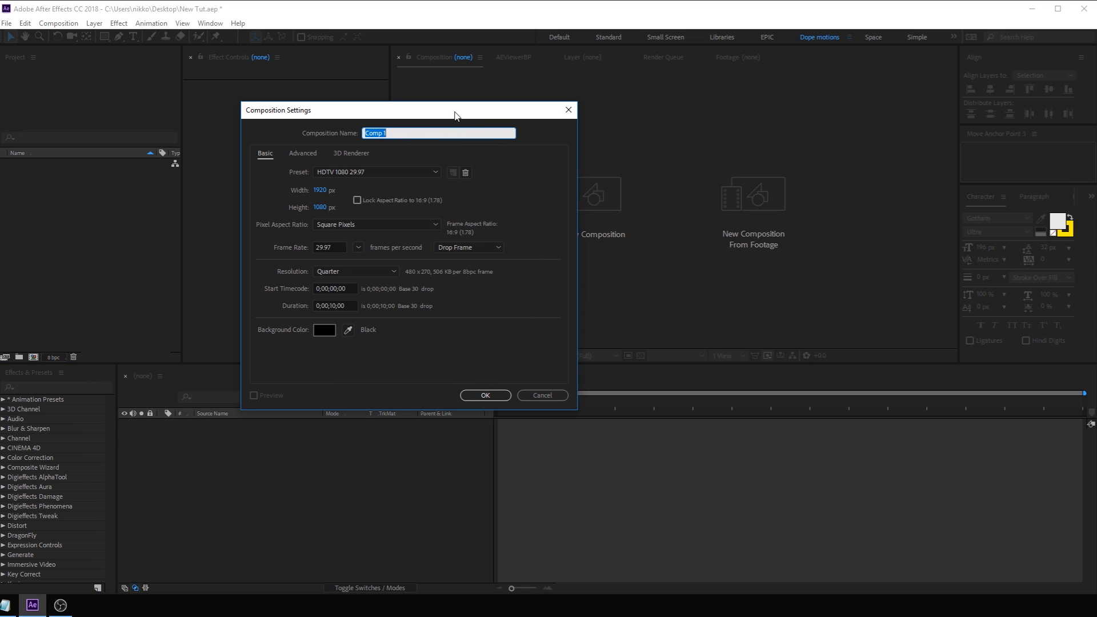
{"action": "mouse_move", "coordinate": [334, 147]}
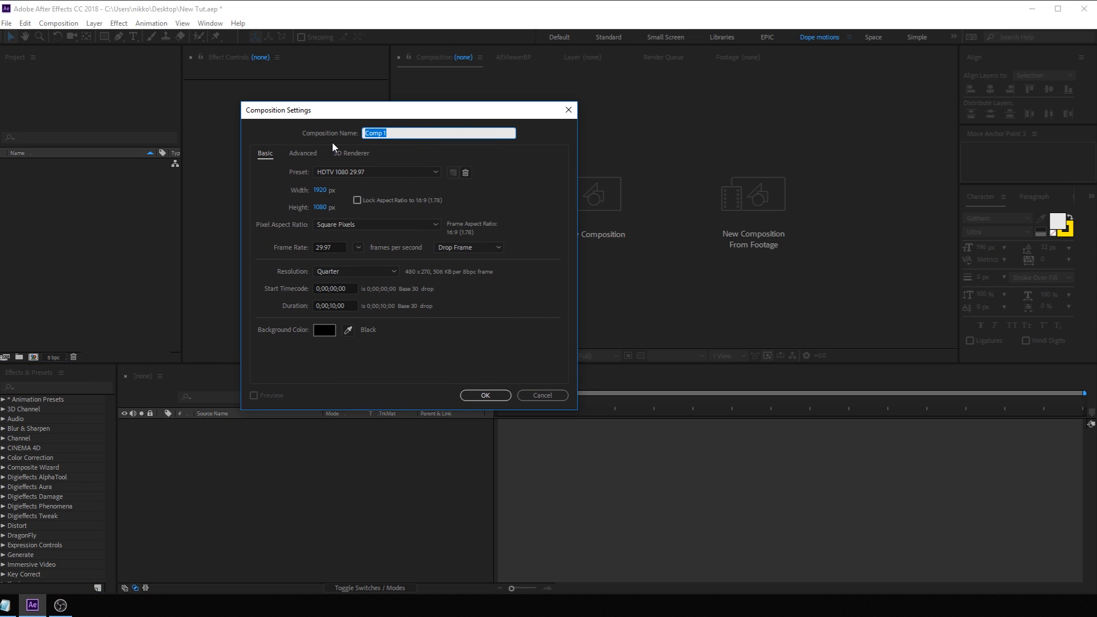
{"action": "type", "text": "Main"}
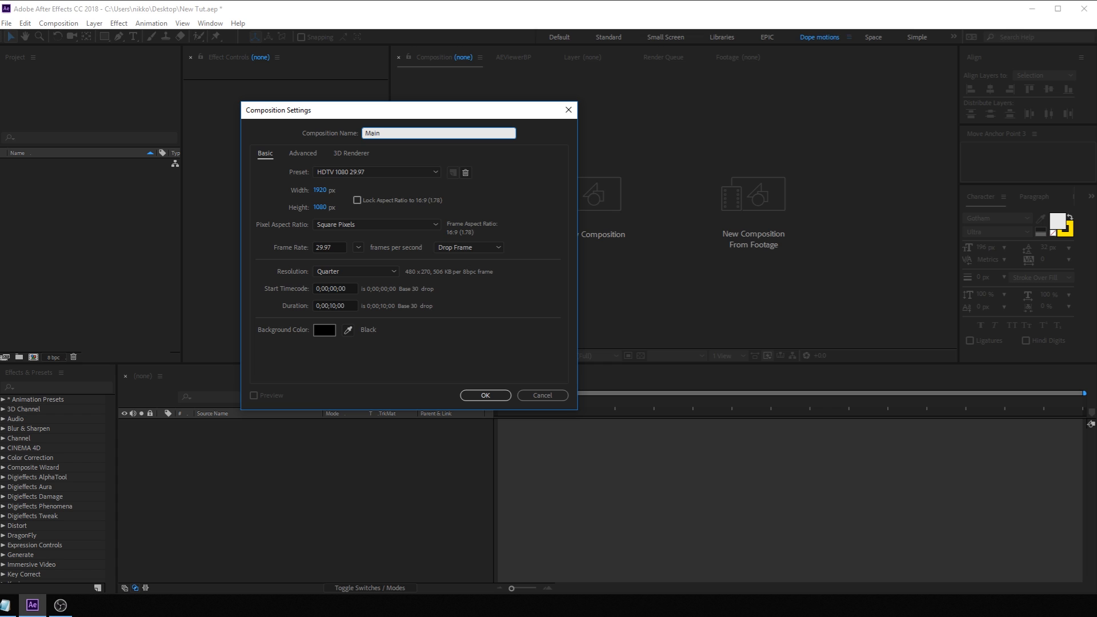
{"action": "mouse_move", "coordinate": [341, 253]}
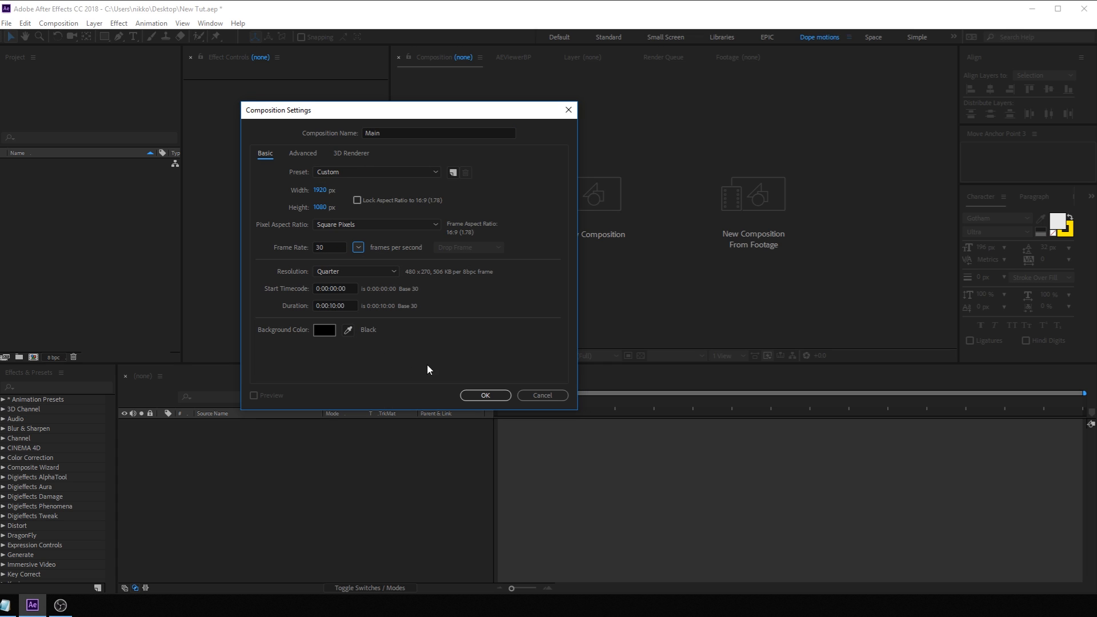
{"action": "left_click", "coordinate": [485, 395]}
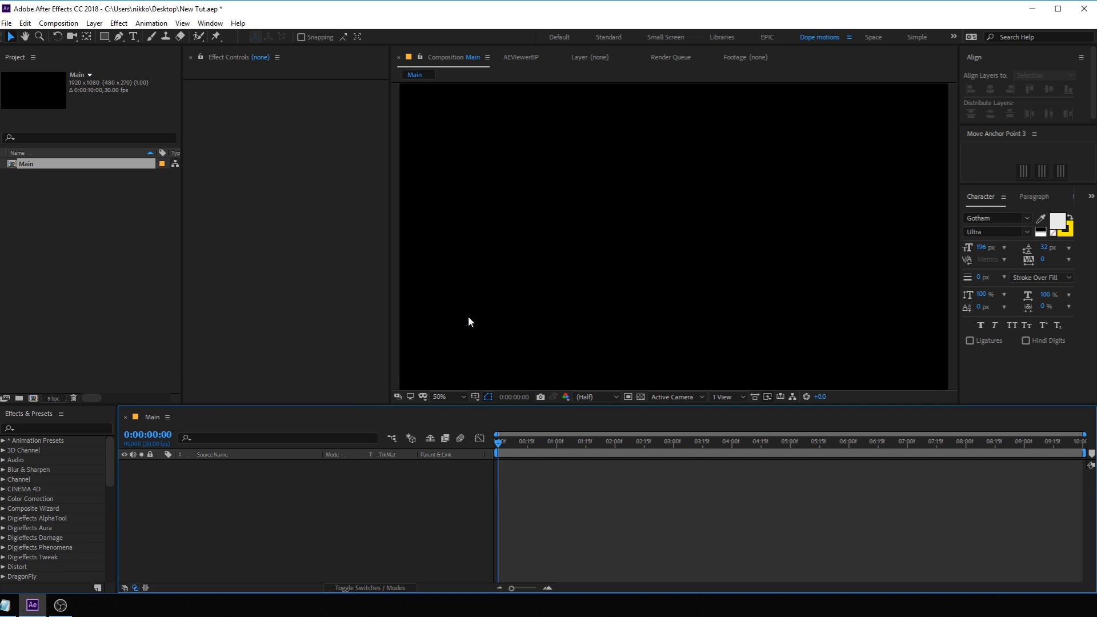
Add a white text layer reading Project. and centre it in the frame with Align
{"action": "left_click", "coordinate": [132, 36]}
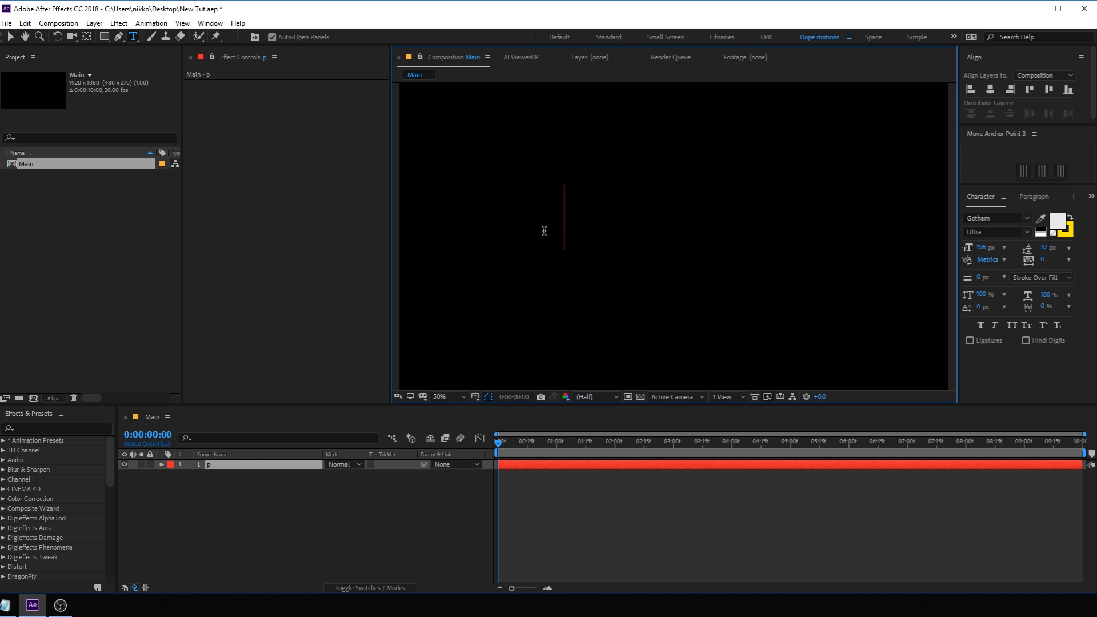
{"action": "type", "text": "ROJECT"}
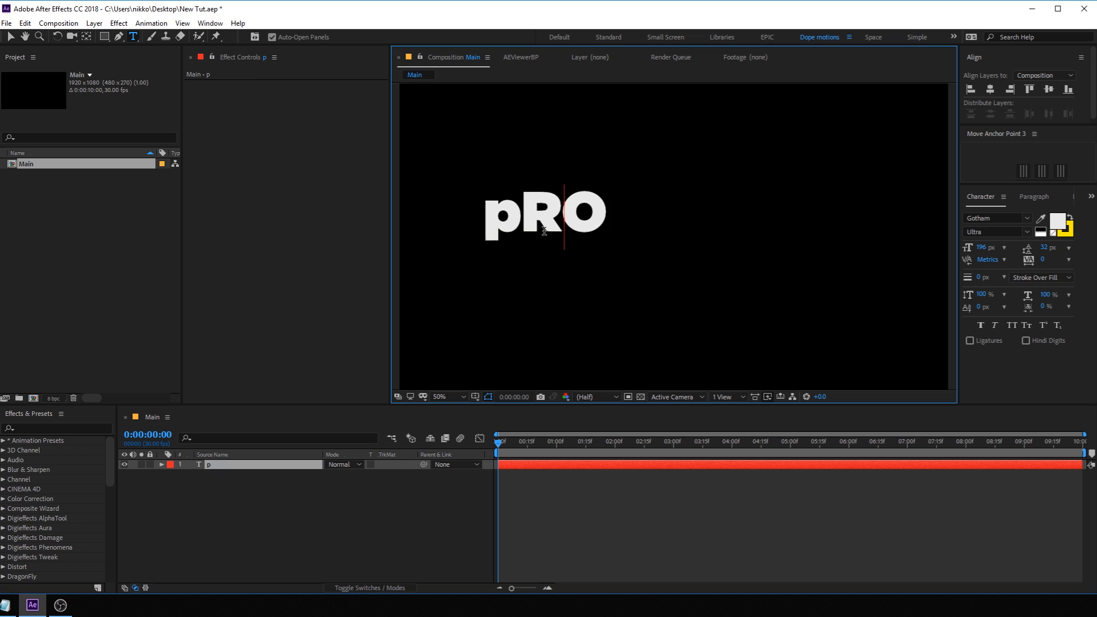
{"action": "type", "text": "roject."}
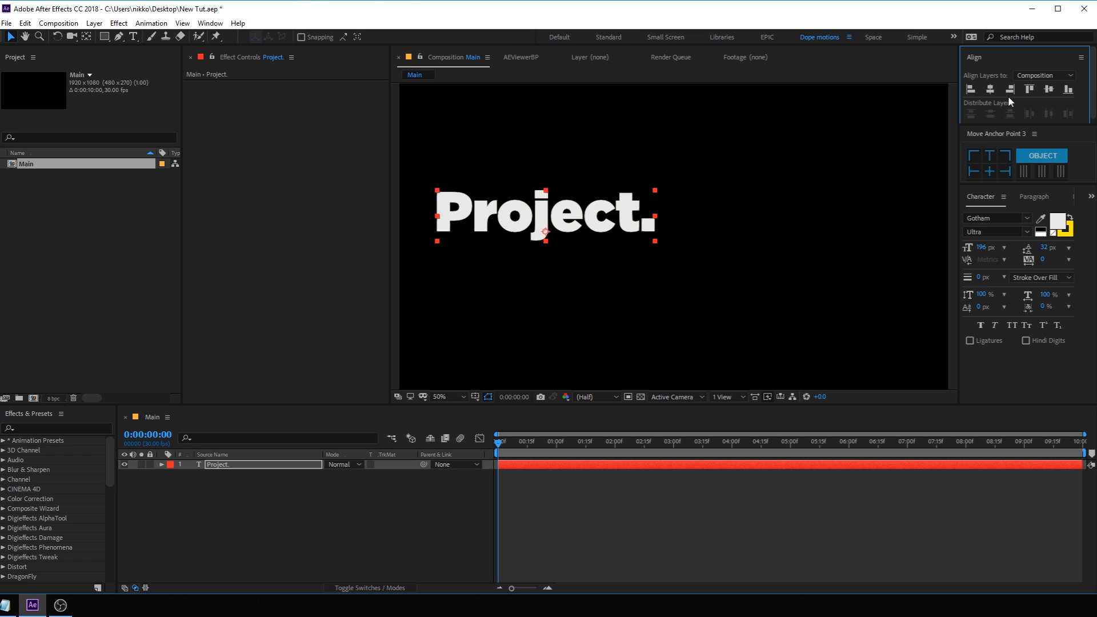
{"action": "left_click", "coordinate": [990, 172]}
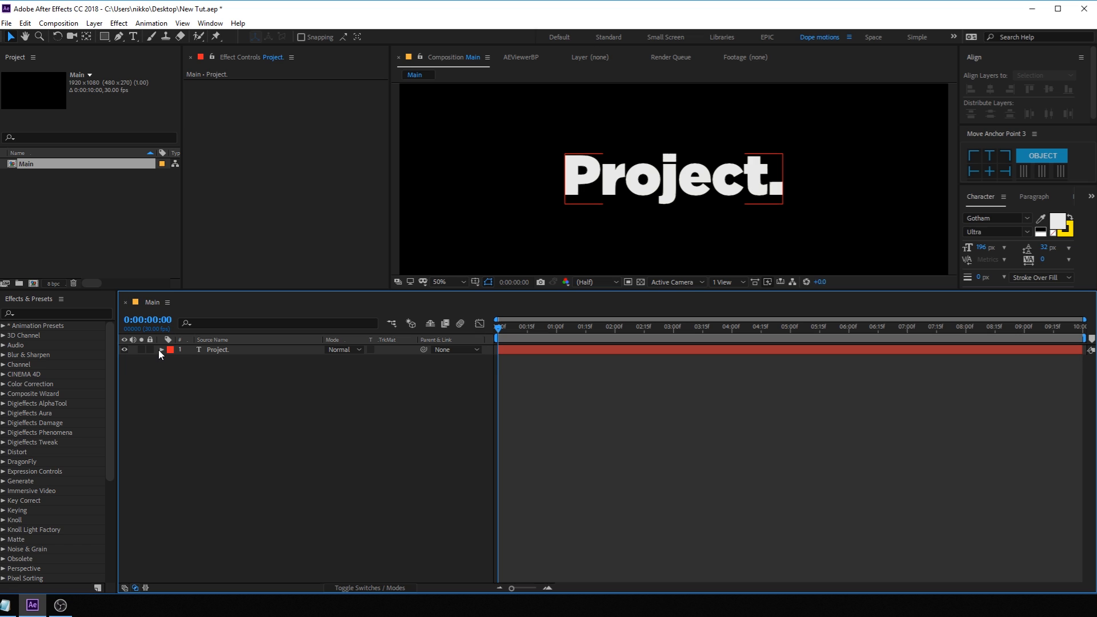
Add a Position animator to the Project. text and remove its Range Selector 1
{"action": "left_click", "coordinate": [413, 360]}
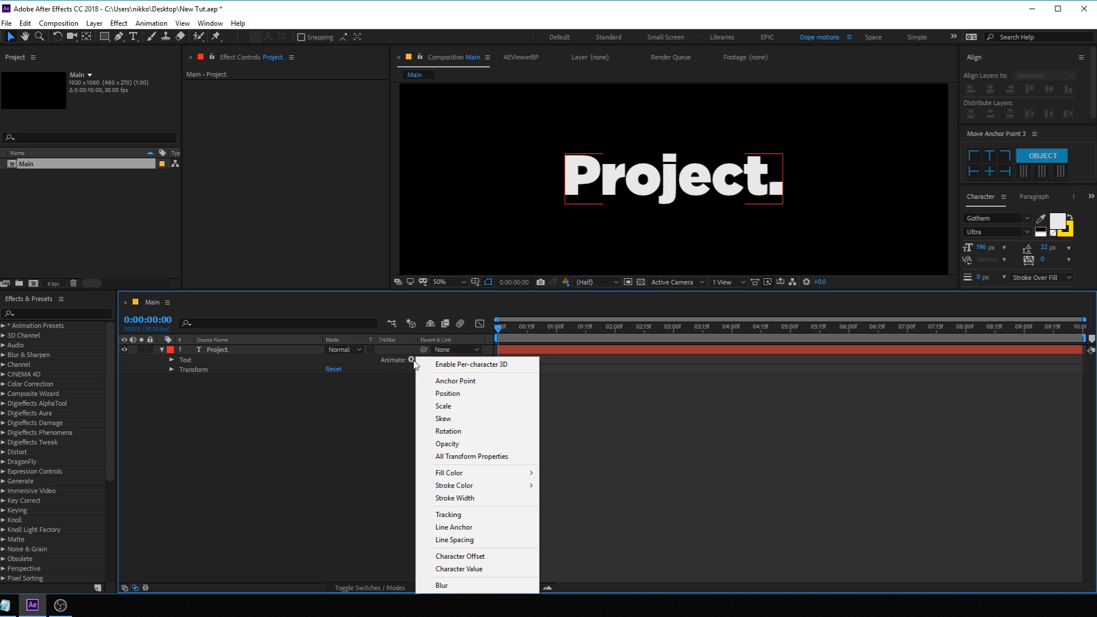
{"action": "mouse_move", "coordinate": [456, 380]}
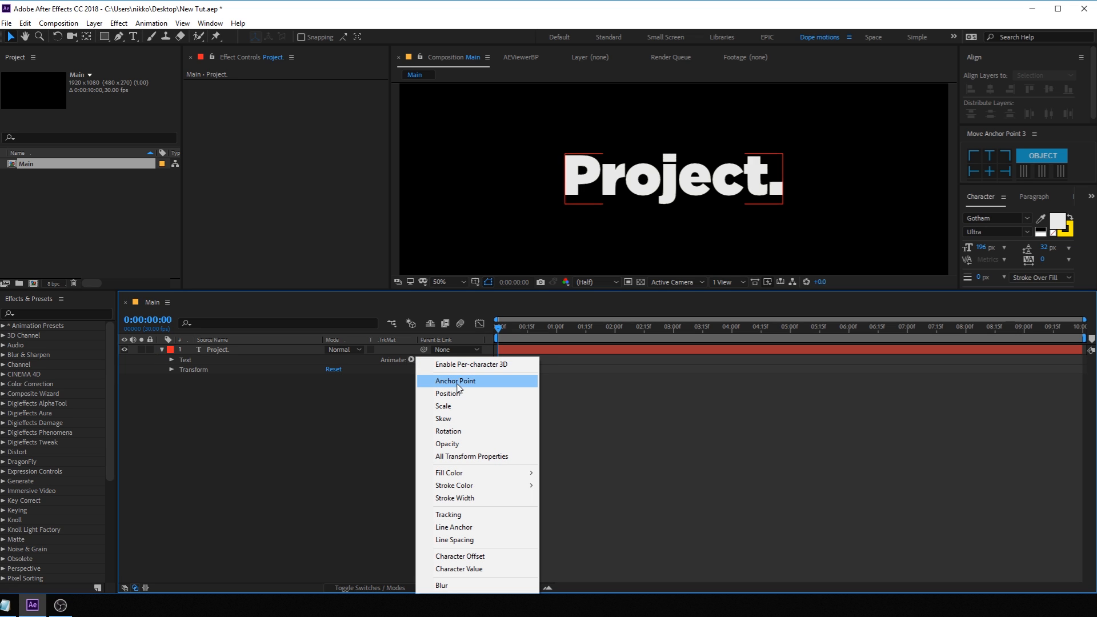
{"action": "left_click", "coordinate": [447, 392]}
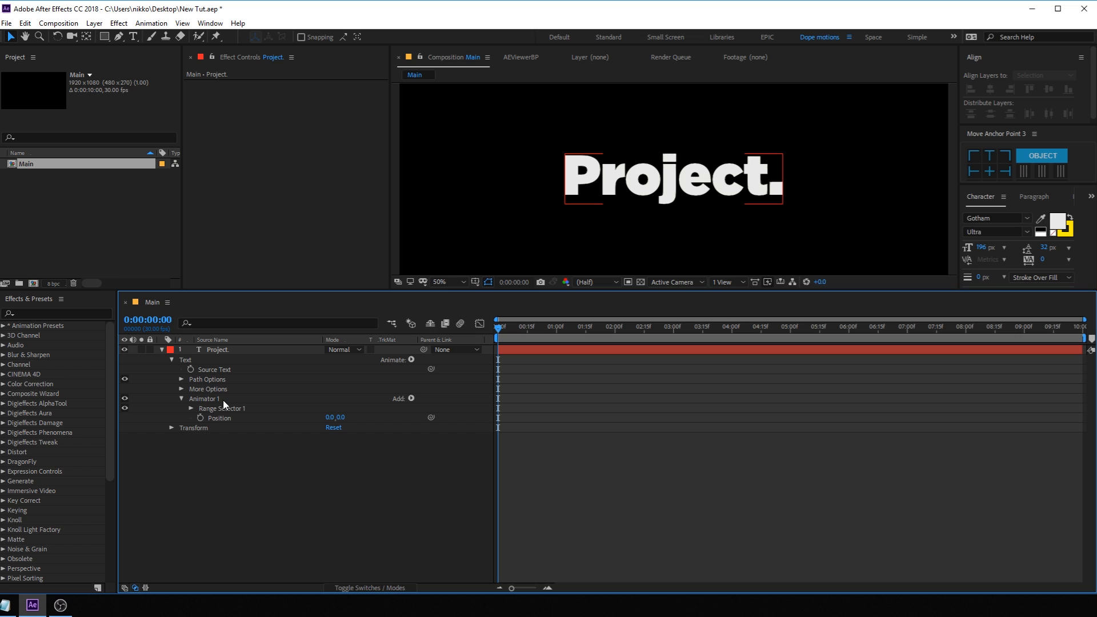
{"action": "left_click", "coordinate": [222, 408]}
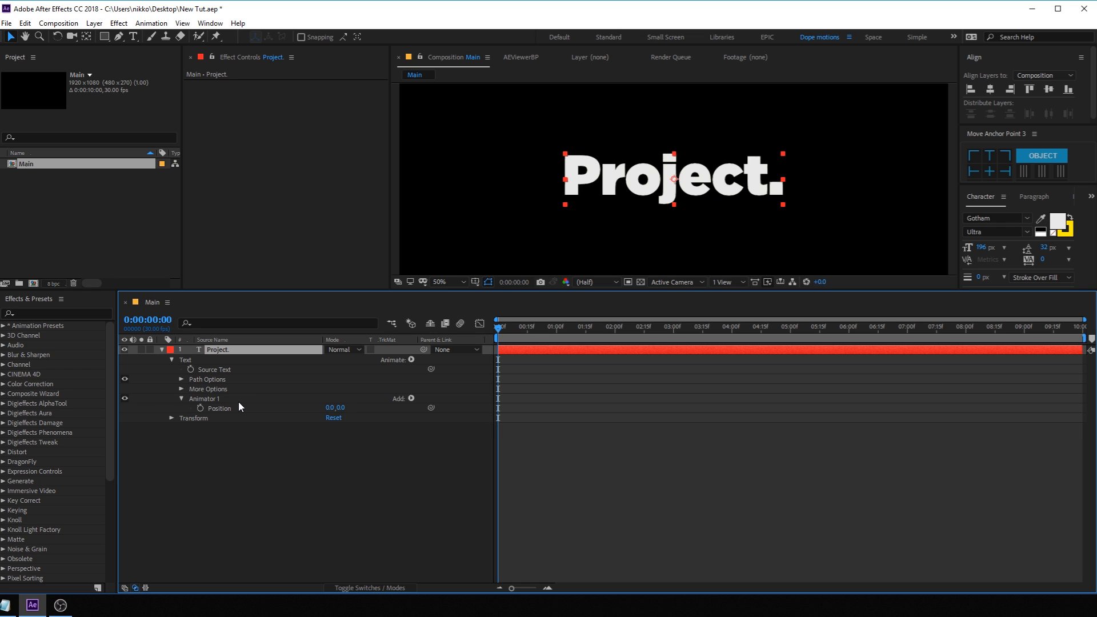
{"action": "left_click", "coordinate": [353, 444]}
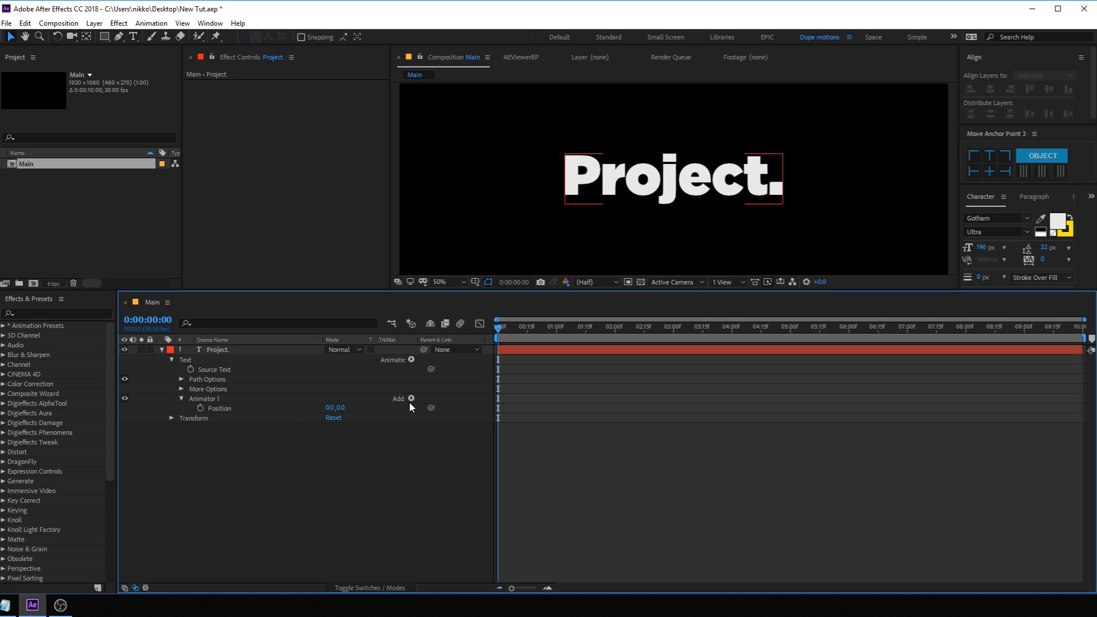
Add an Expression selector to Animator 1 in place of the range selector
{"action": "left_click", "coordinate": [411, 398]}
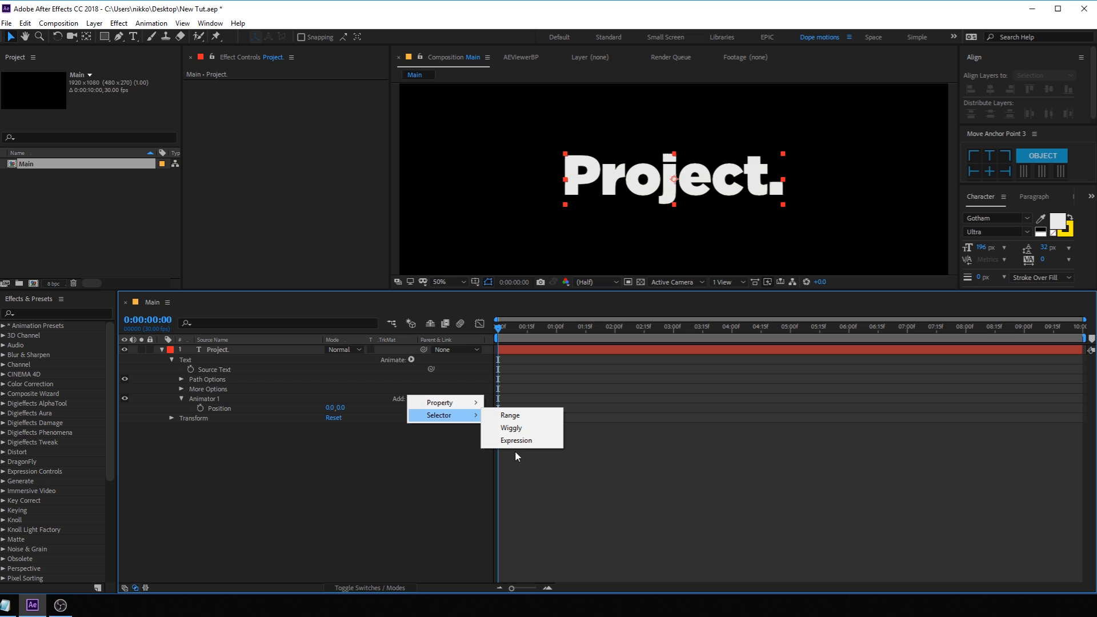
{"action": "left_click", "coordinate": [515, 440]}
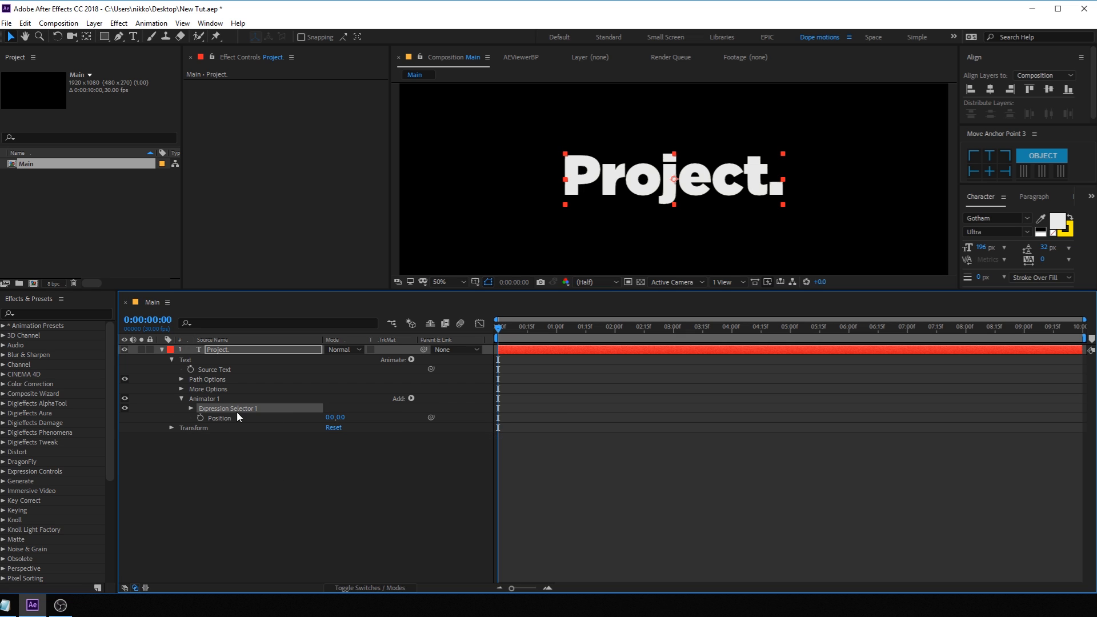
{"action": "mouse_move", "coordinate": [235, 413]}
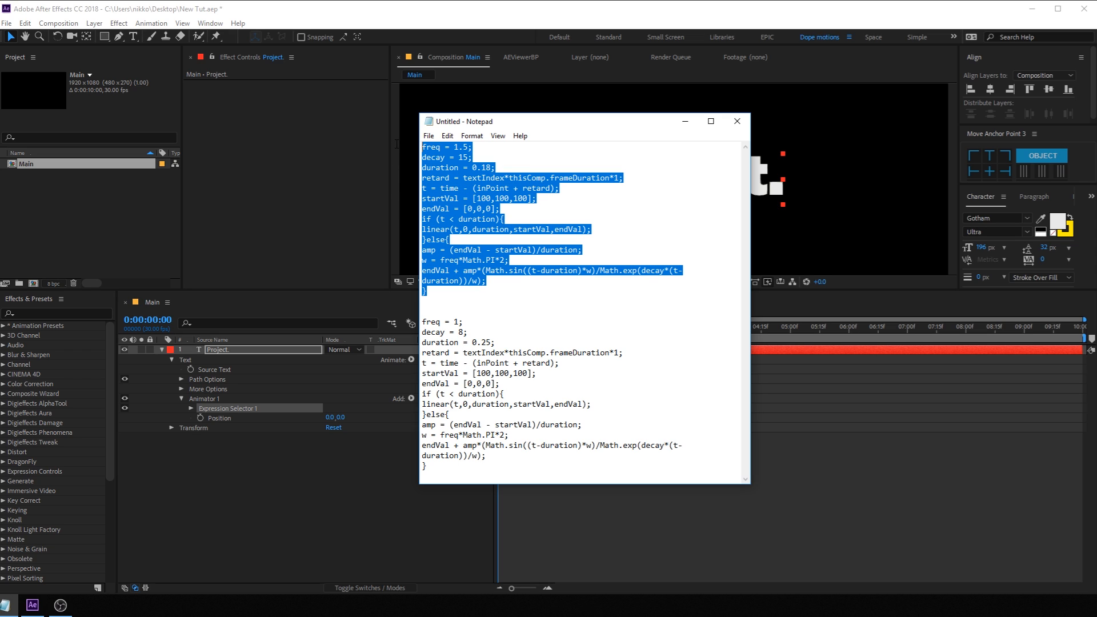
{"action": "mouse_move", "coordinate": [529, 169]}
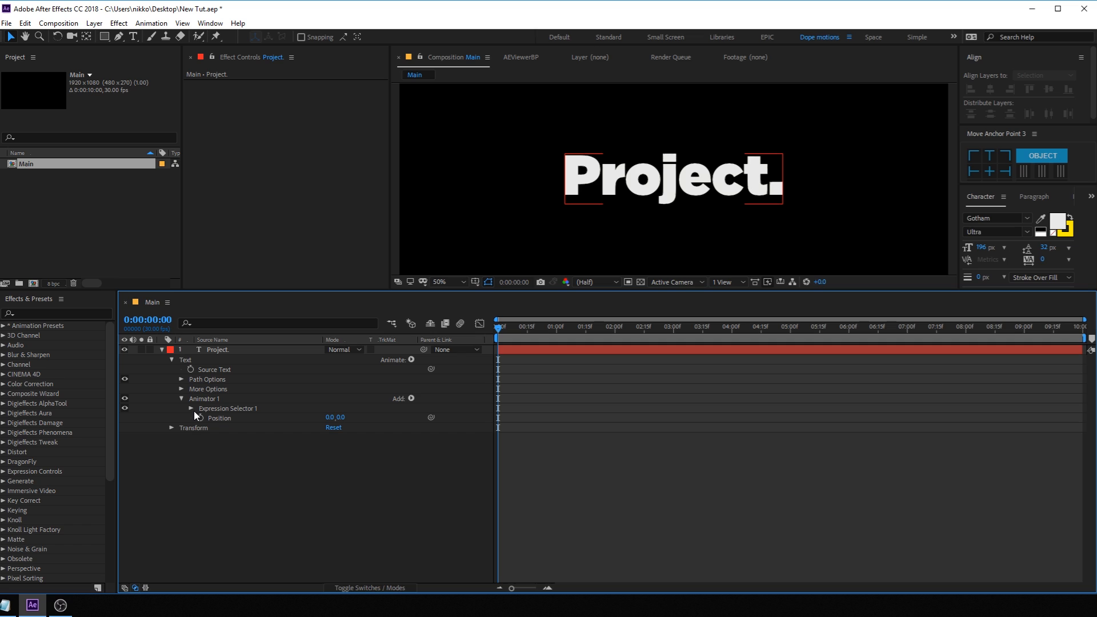
Paste the bounce expression on the selector's Amount, set Position 0,70 and move to about 1 s
{"action": "left_click", "coordinate": [190, 408]}
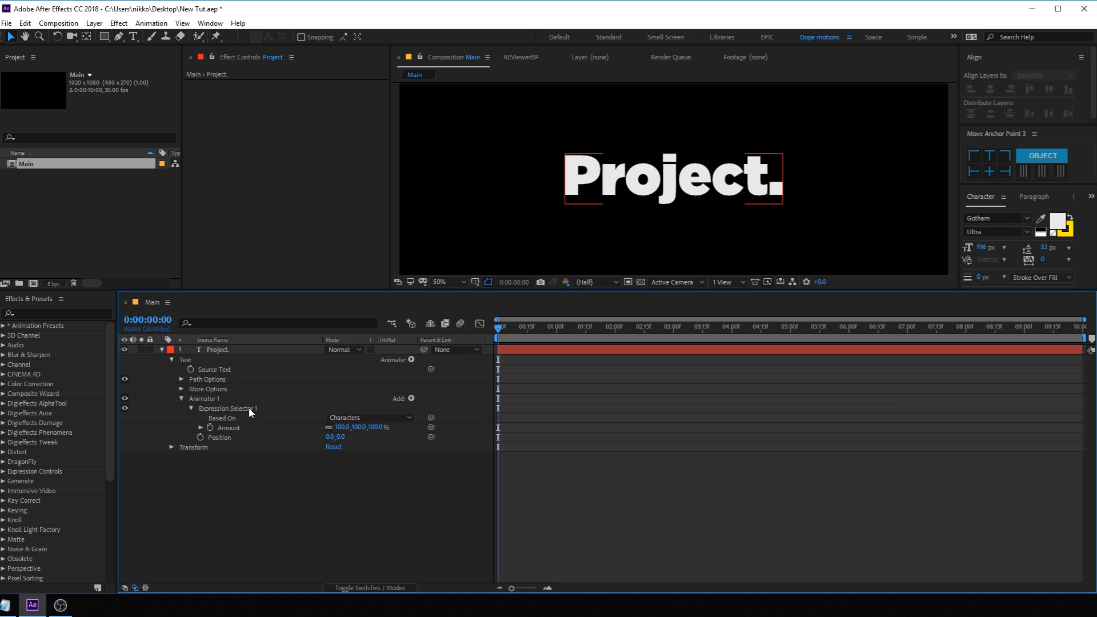
{"action": "mouse_move", "coordinate": [198, 432]}
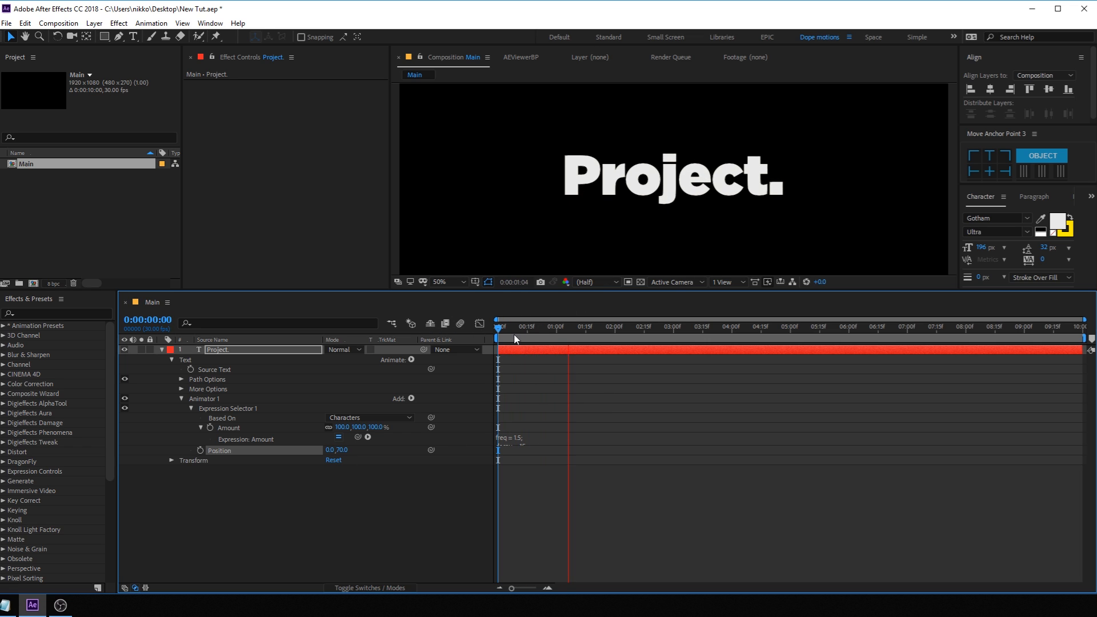
{"action": "left_click", "coordinate": [518, 327]}
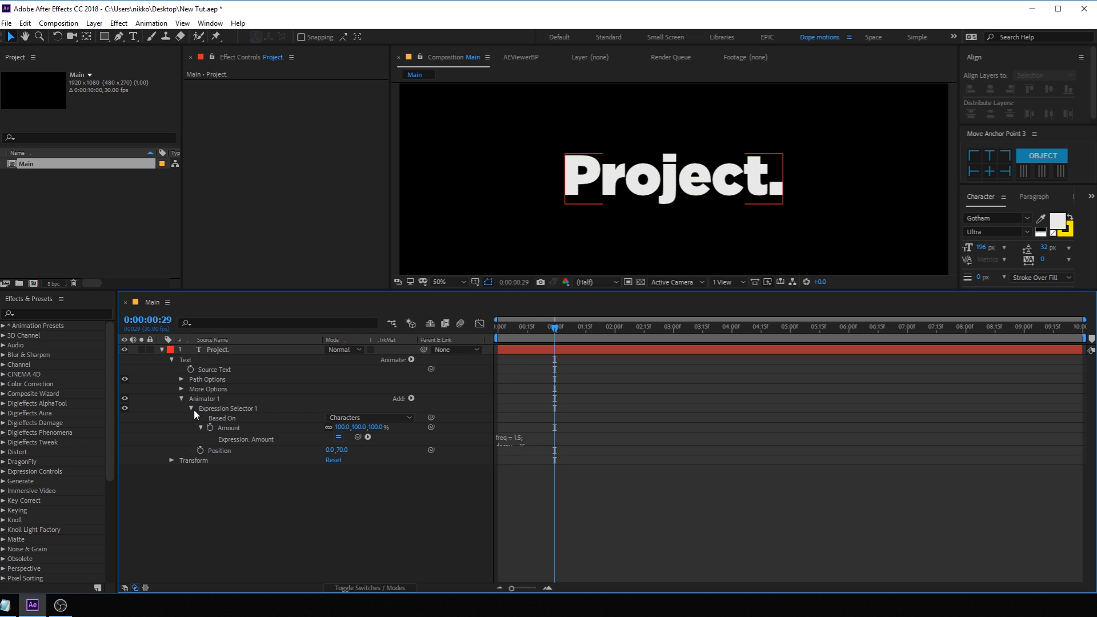
{"action": "mouse_move", "coordinate": [195, 412]}
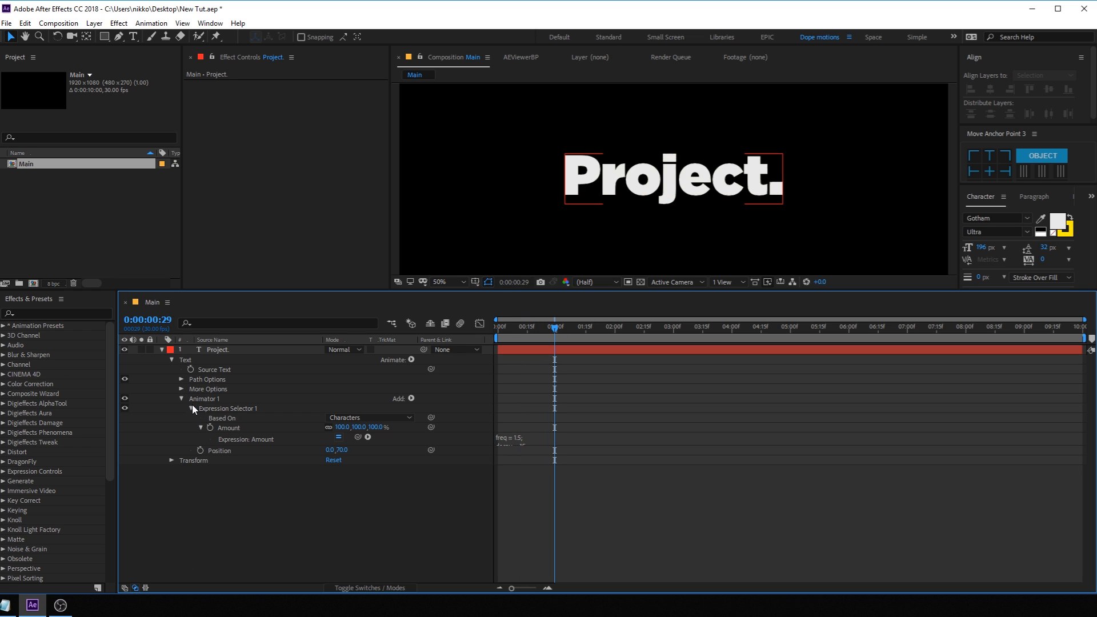
Add Scale 0% and Skew 30 with a 60° skew axis to Animator 1
{"action": "left_click", "coordinate": [191, 409]}
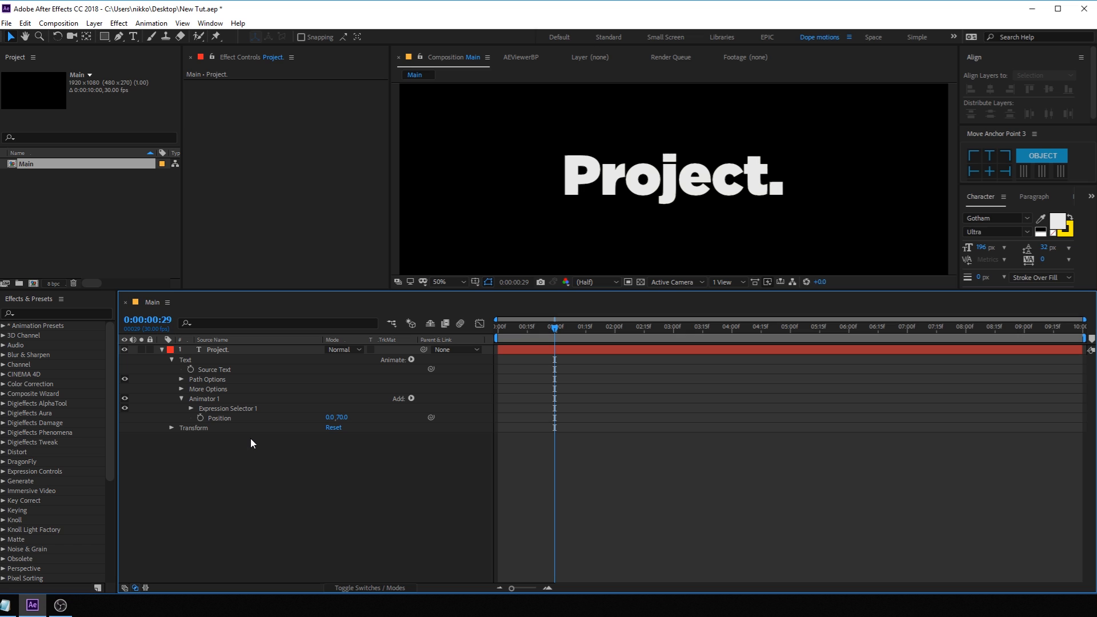
{"action": "left_click", "coordinate": [411, 398]}
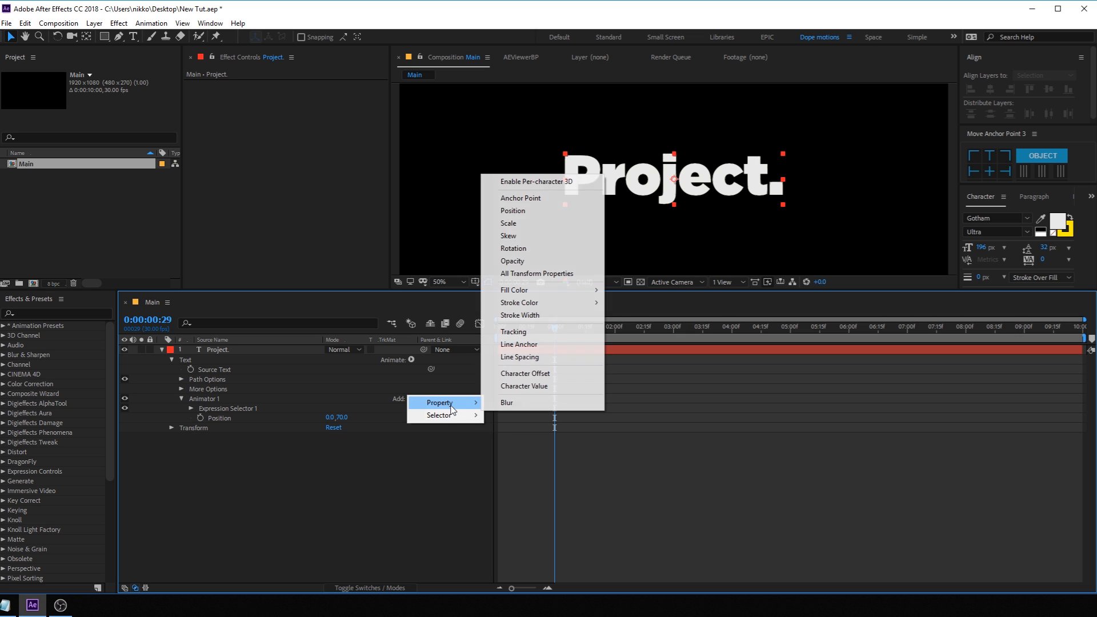
{"action": "left_click", "coordinate": [507, 222]}
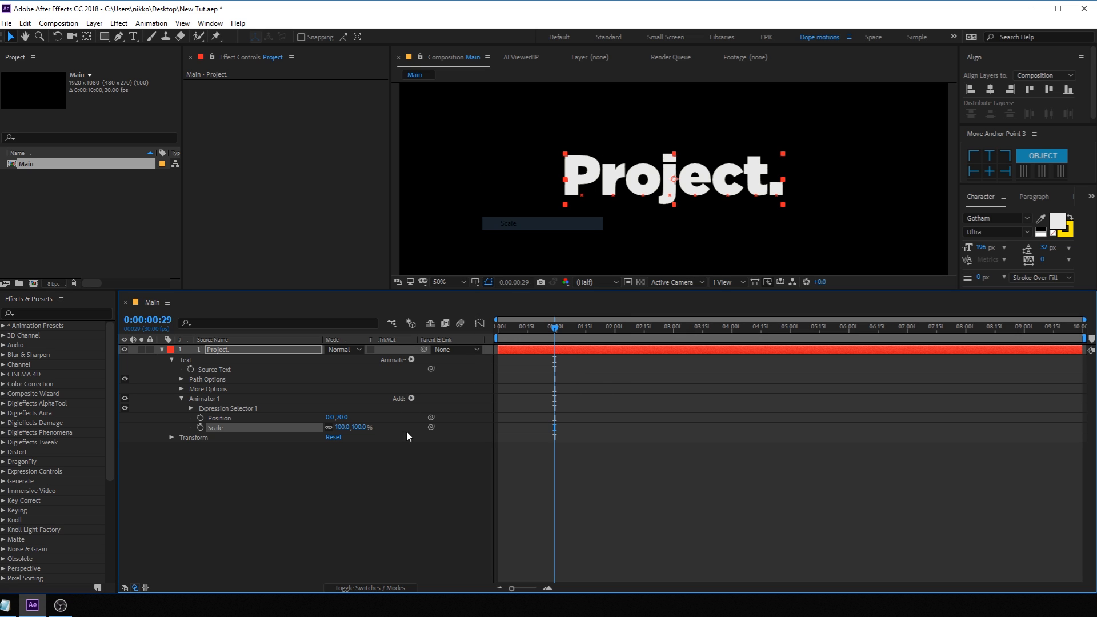
{"action": "left_click", "coordinate": [411, 397]}
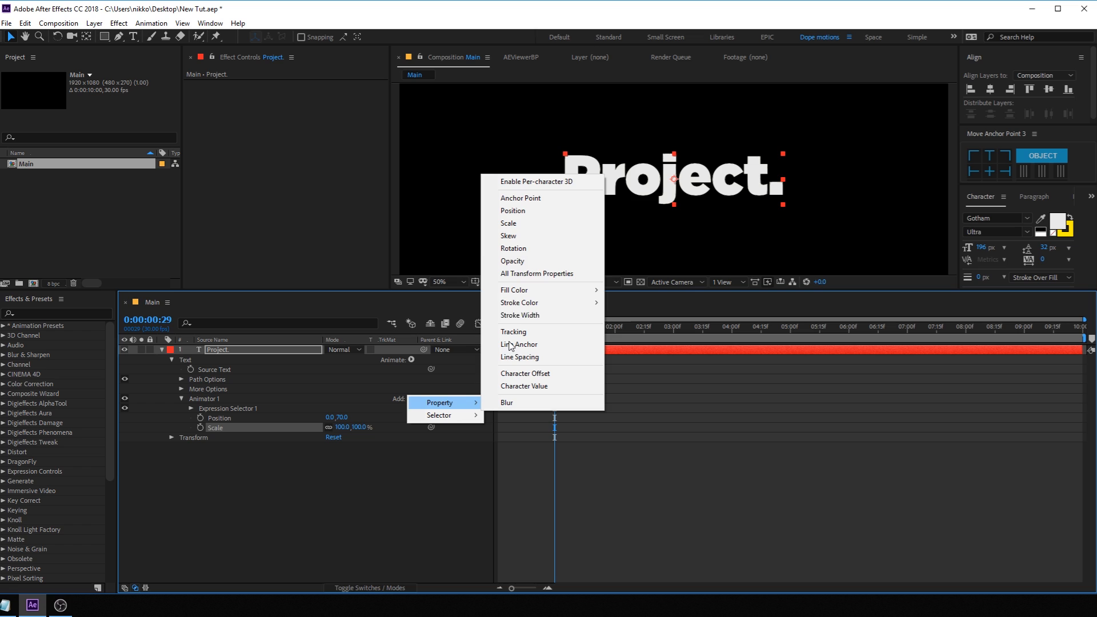
{"action": "left_click", "coordinate": [508, 235]}
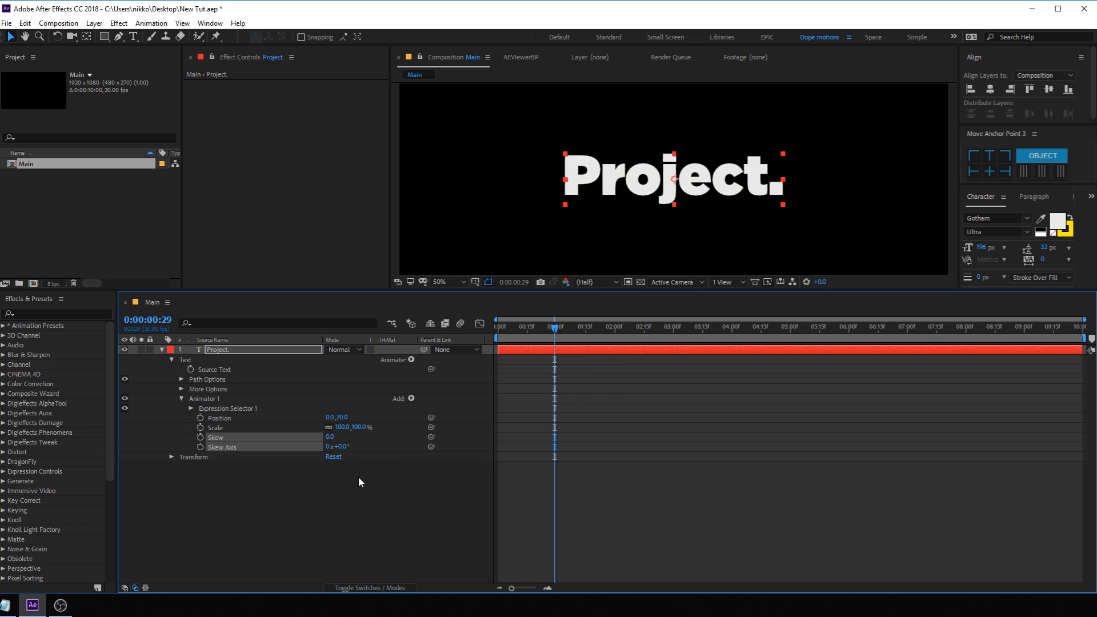
{"action": "left_click", "coordinate": [411, 398]}
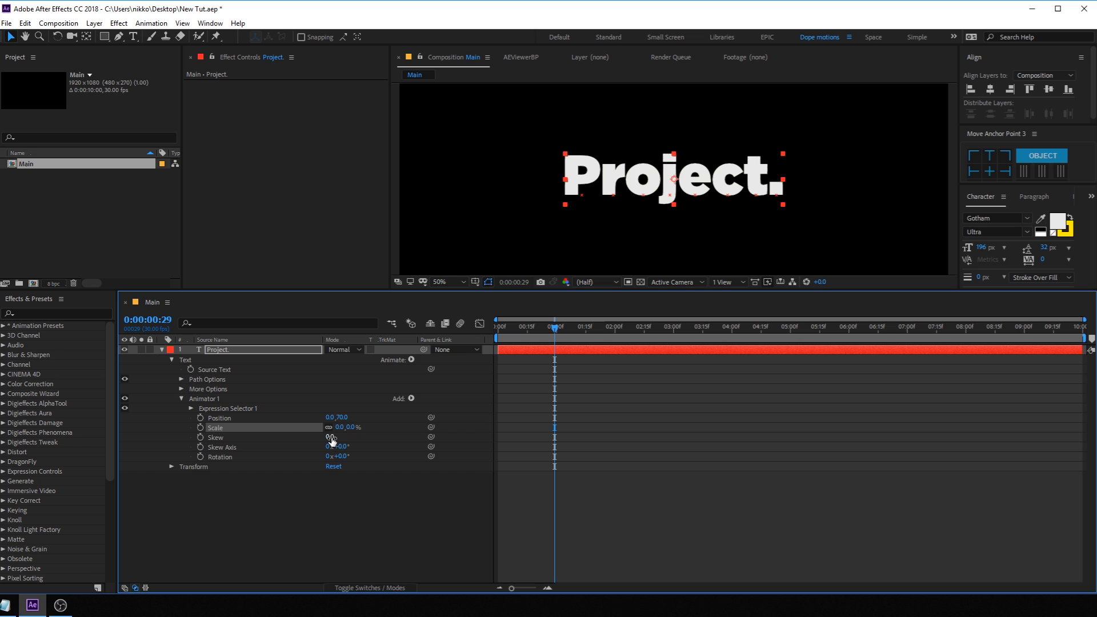
{"action": "type", "text": "3"}
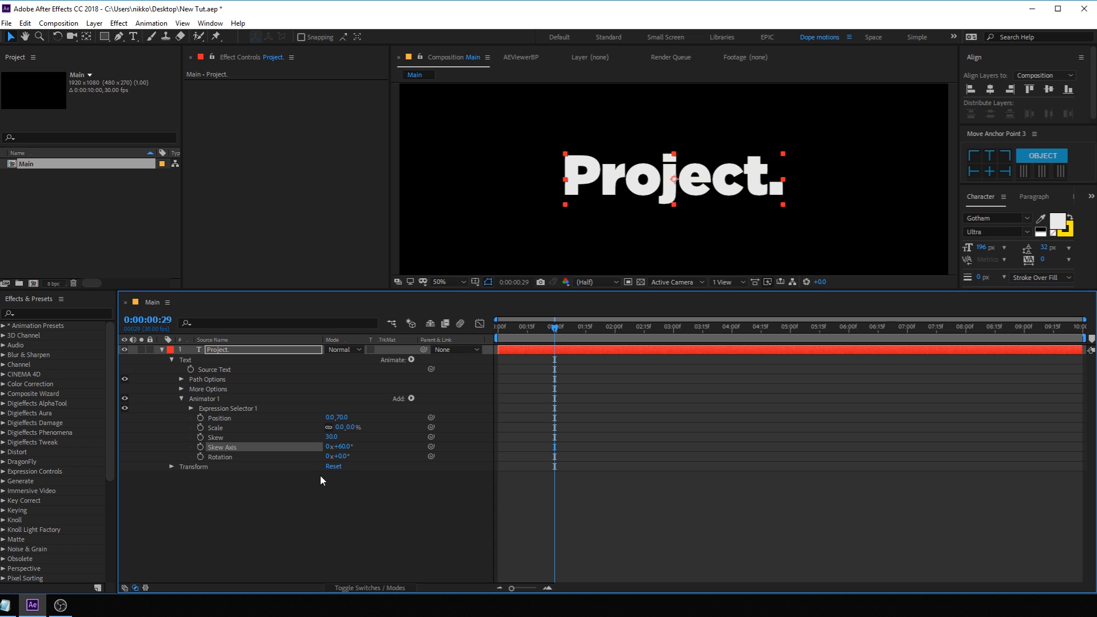
Set Animator 1's Rotation to 65°
{"action": "left_click", "coordinate": [339, 456]}
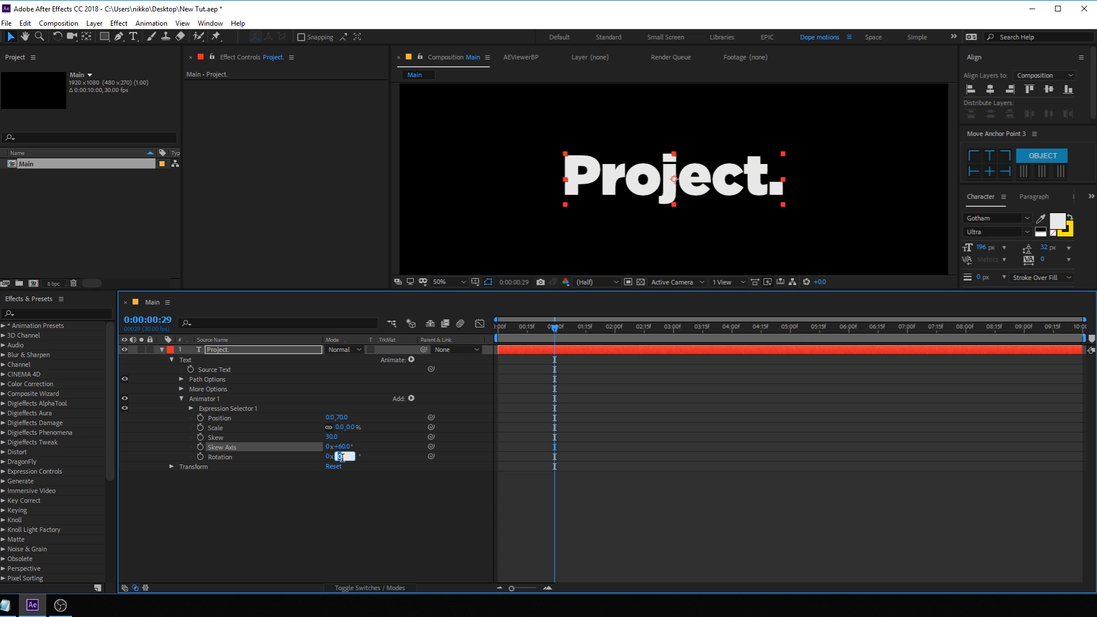
{"action": "type", "text": "65.0°"}
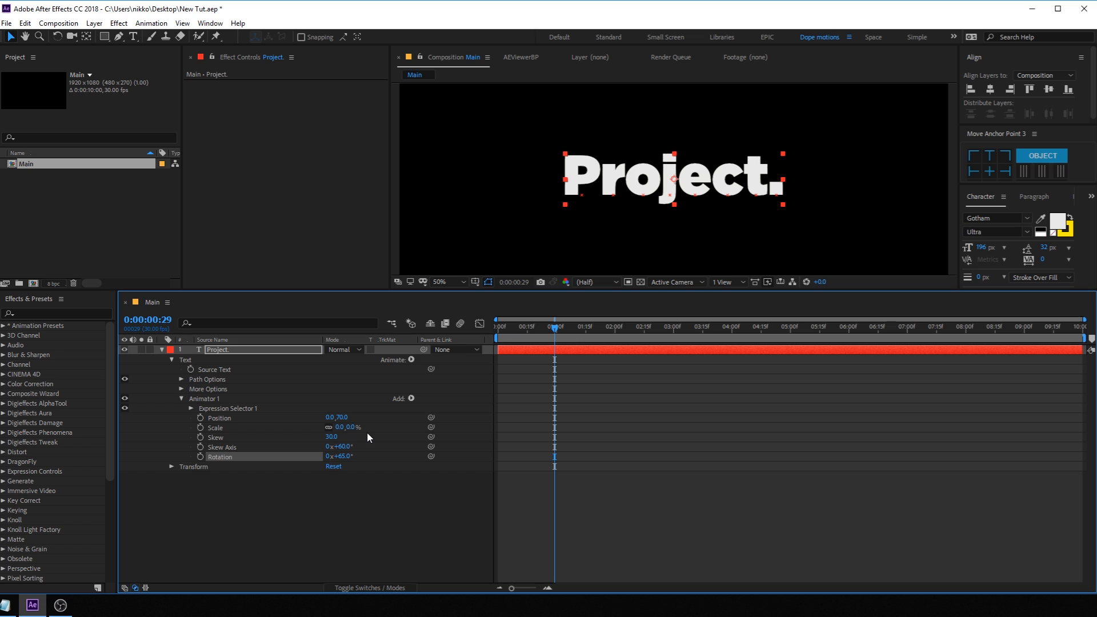
{"action": "mouse_move", "coordinate": [363, 435]}
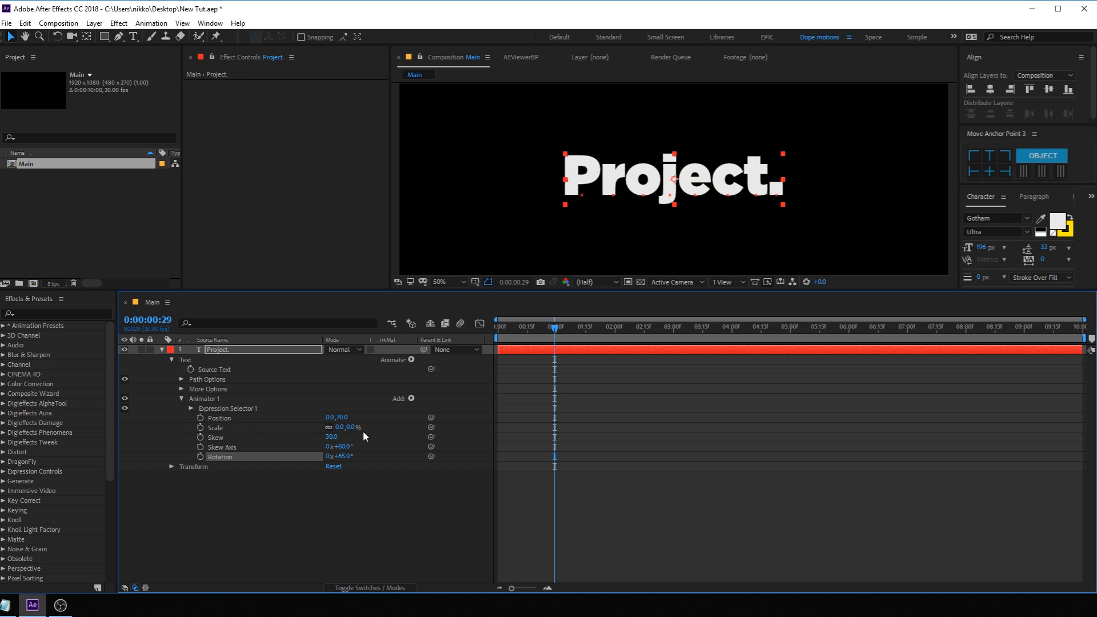
{"action": "mouse_move", "coordinate": [512, 340]}
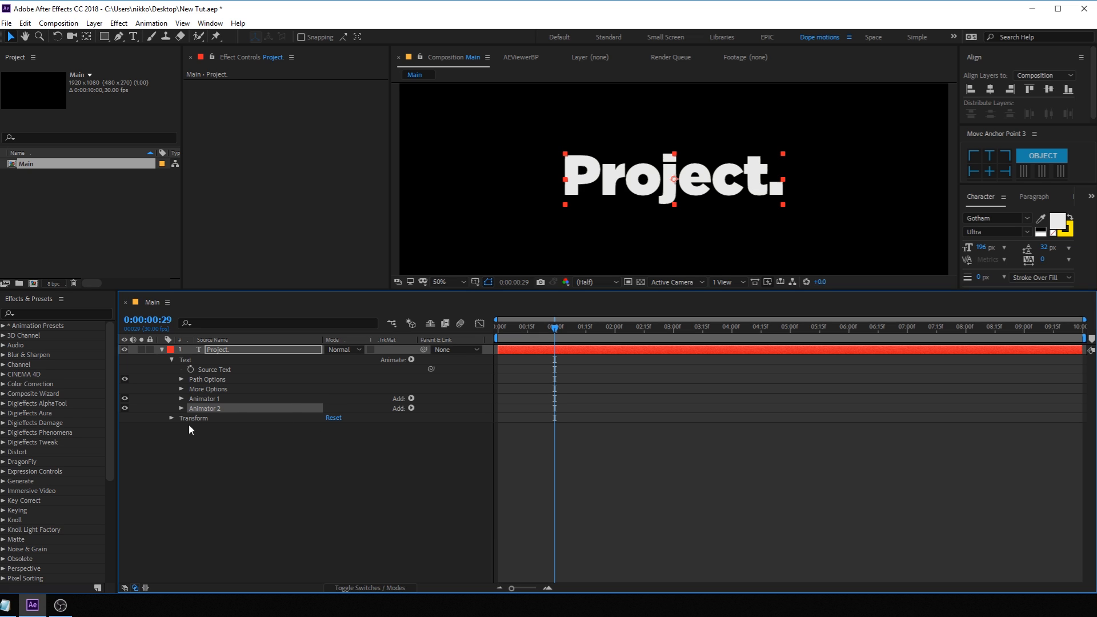
Edit Animator 2's Amount expression to decay 8 and duration 0.25
{"action": "left_click", "coordinate": [182, 408]}
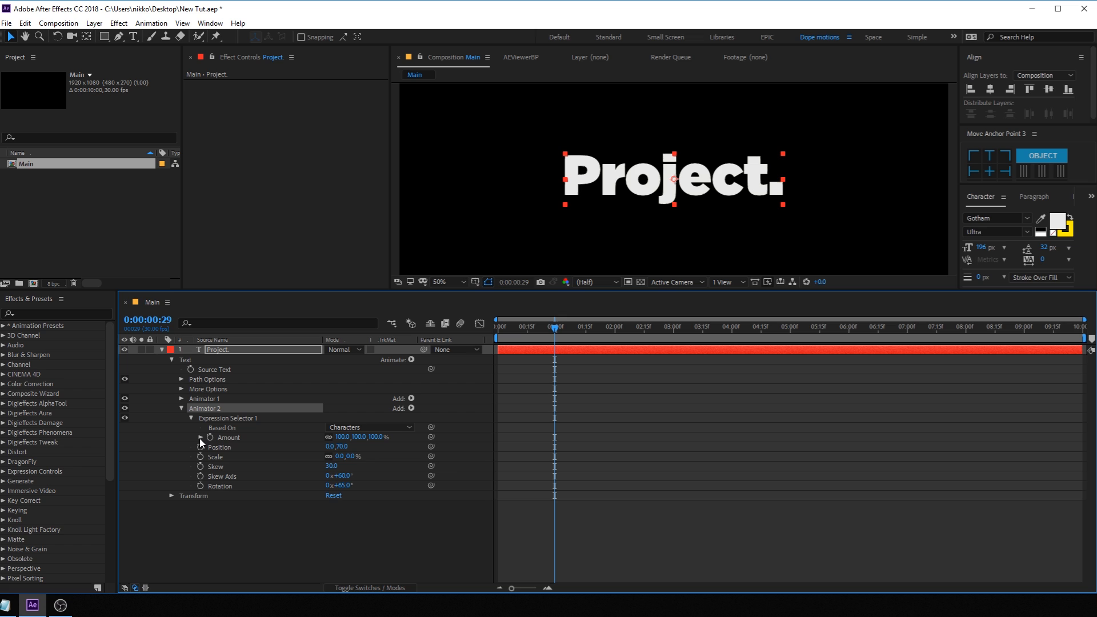
{"action": "left_click", "coordinate": [200, 437]}
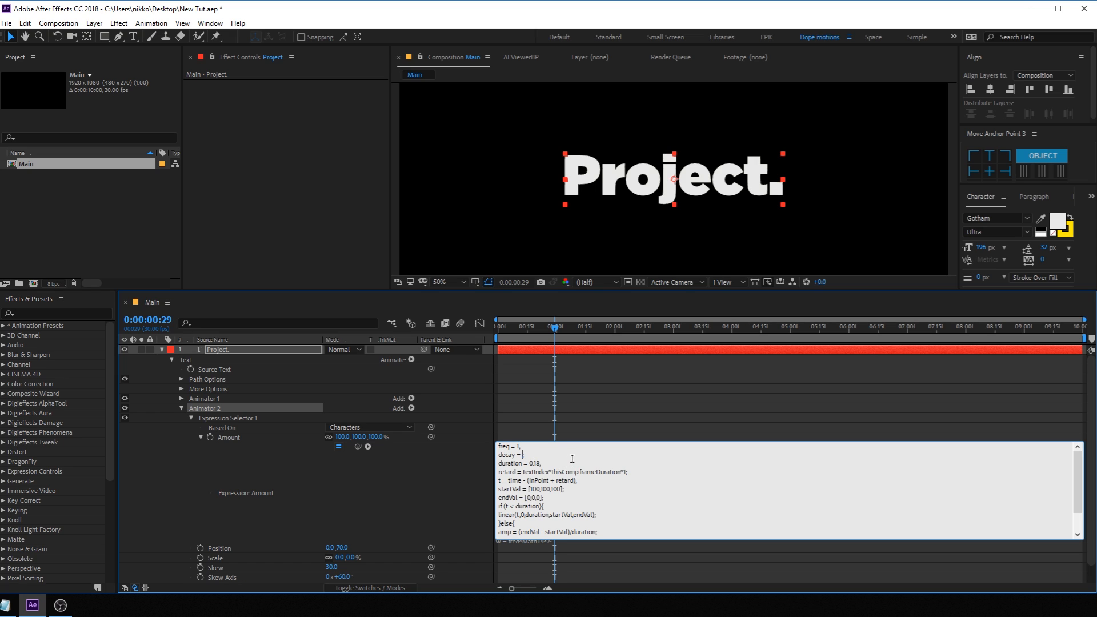
{"action": "type", "text": "8;"}
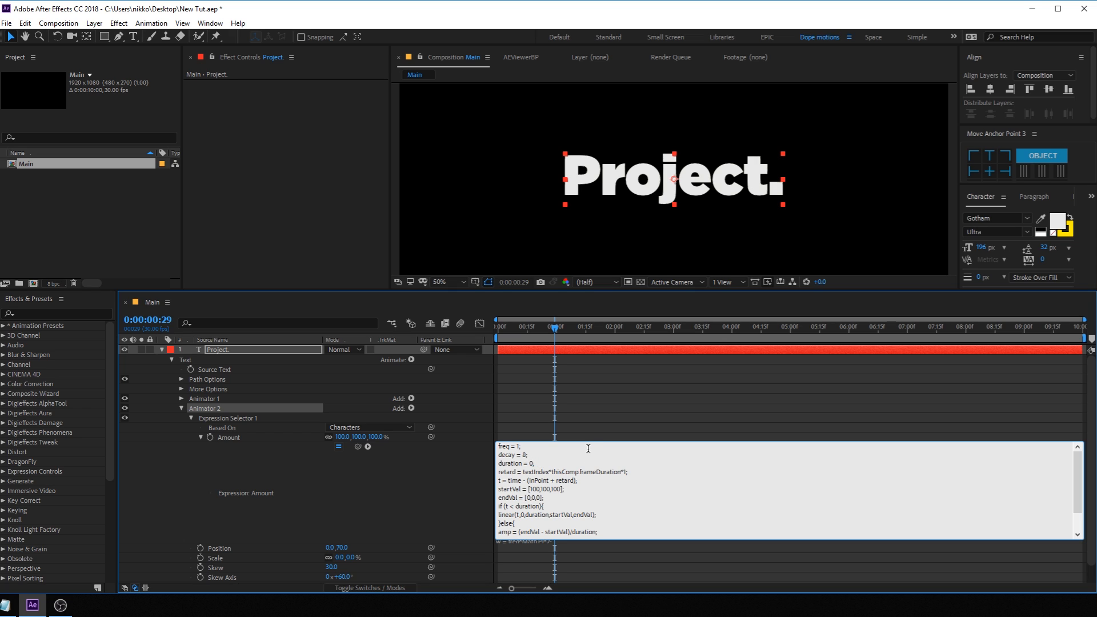
{"action": "type", "text": "025"}
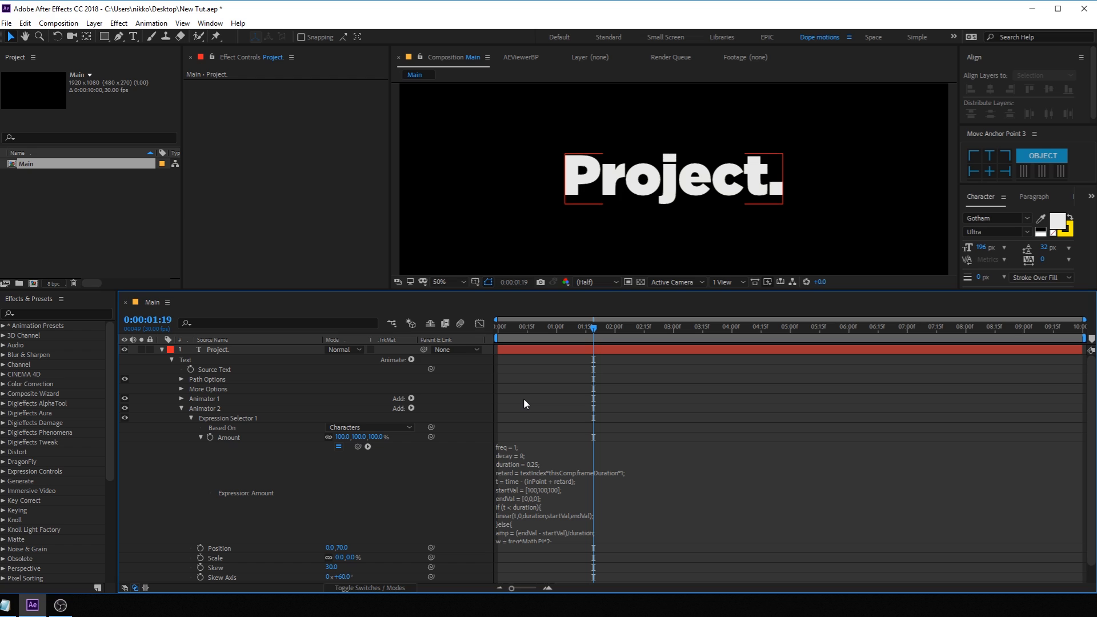
Remove Scale from Animator 2 and add Tracking and Blur properties
{"action": "left_click", "coordinate": [191, 418]}
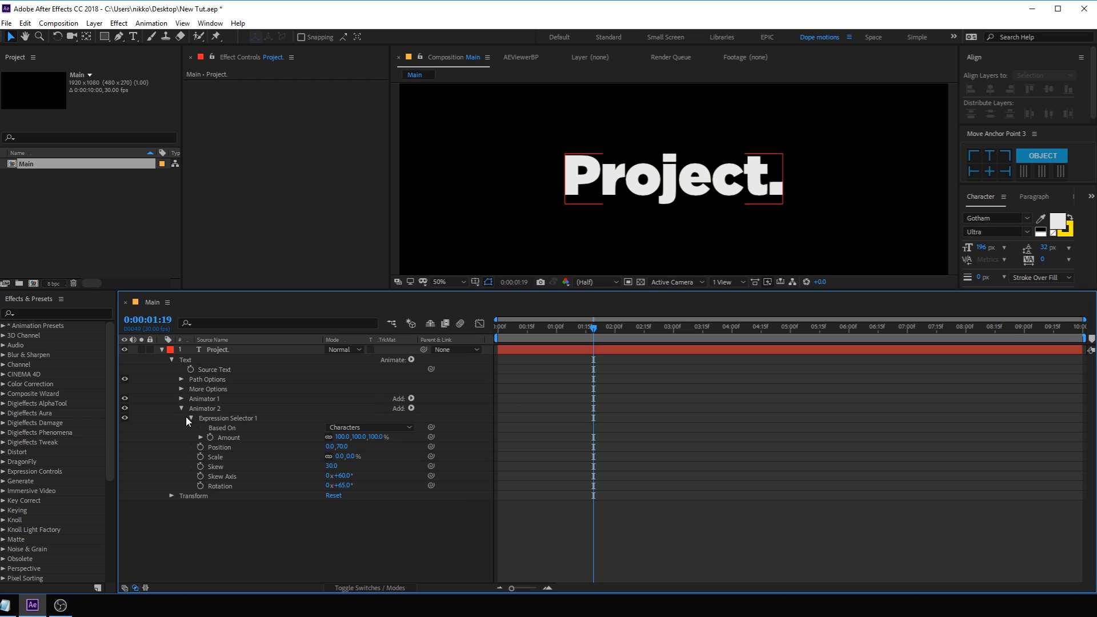
{"action": "left_click", "coordinate": [190, 418]}
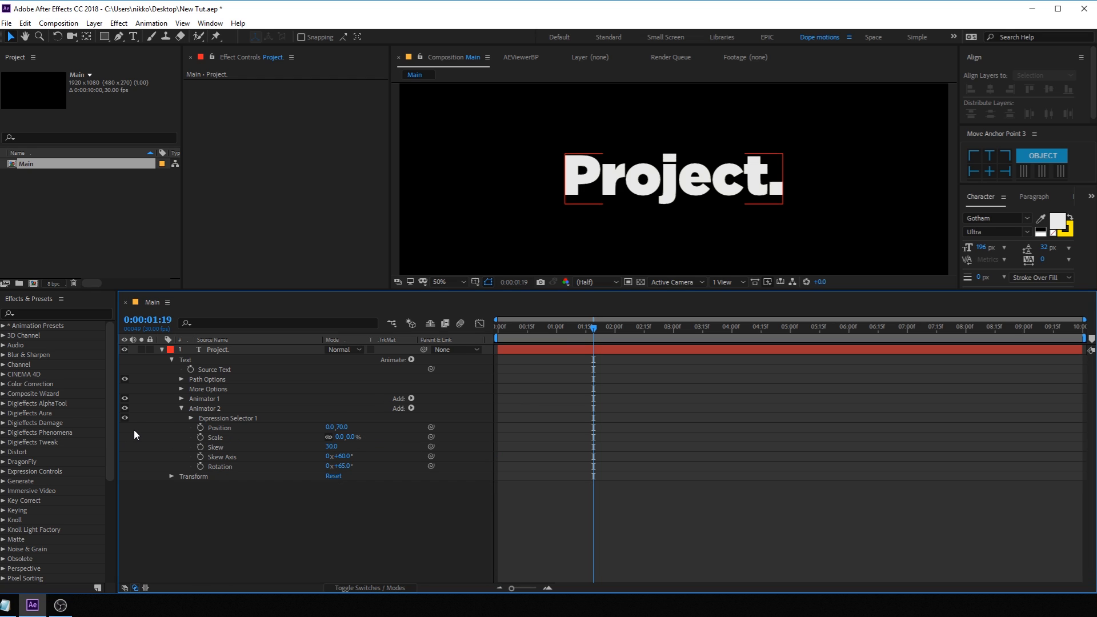
{"action": "mouse_move", "coordinate": [259, 413]}
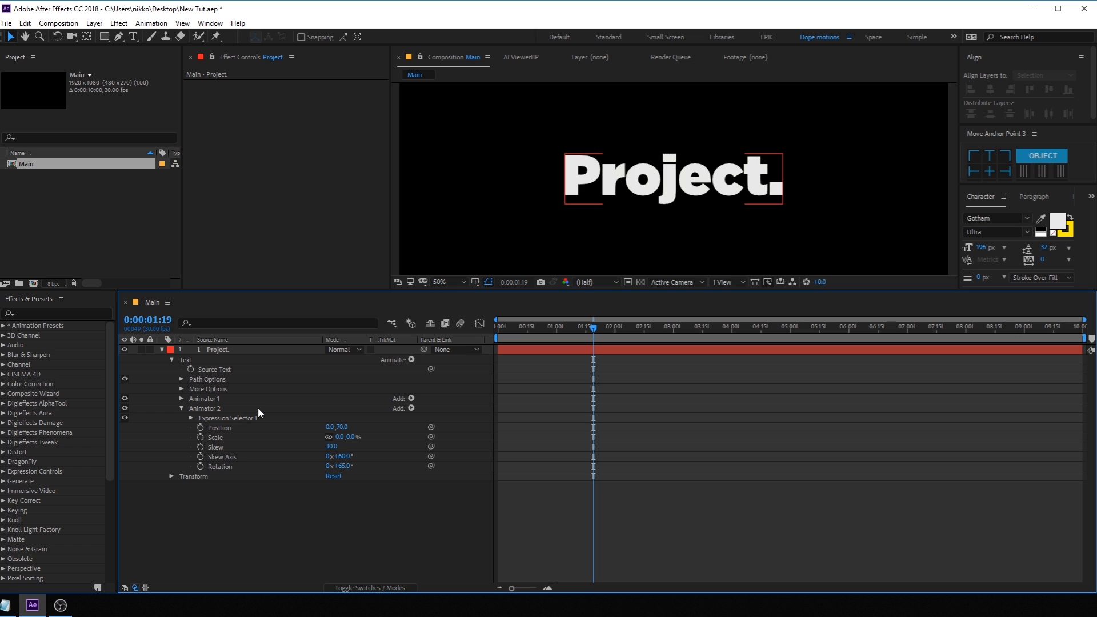
{"action": "mouse_move", "coordinate": [233, 453]}
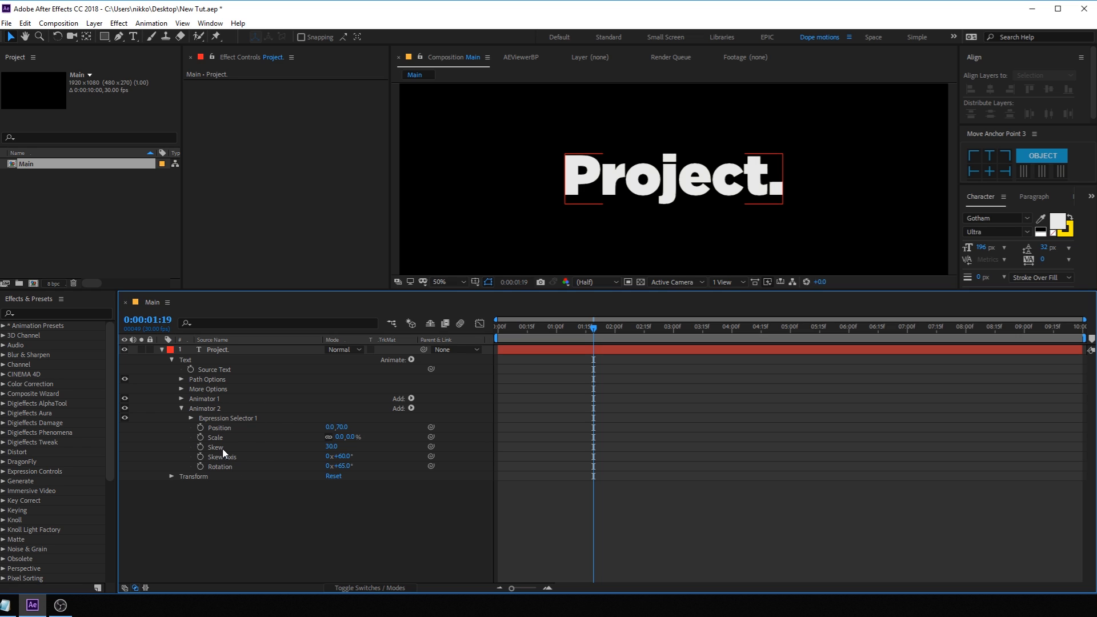
{"action": "left_click", "coordinate": [215, 437]}
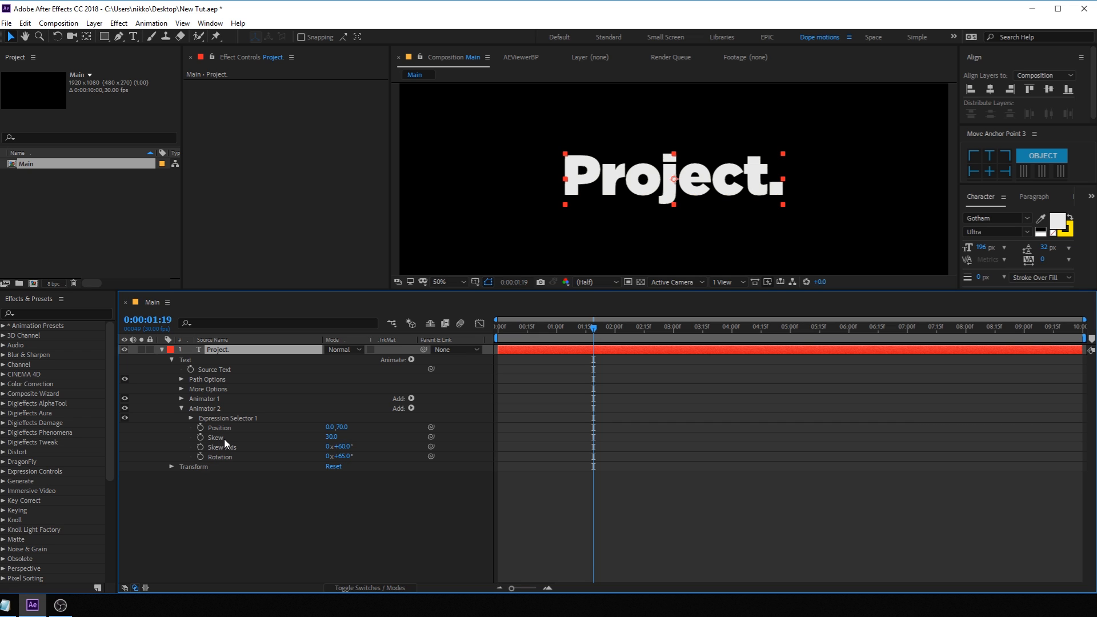
{"action": "mouse_move", "coordinate": [412, 414]}
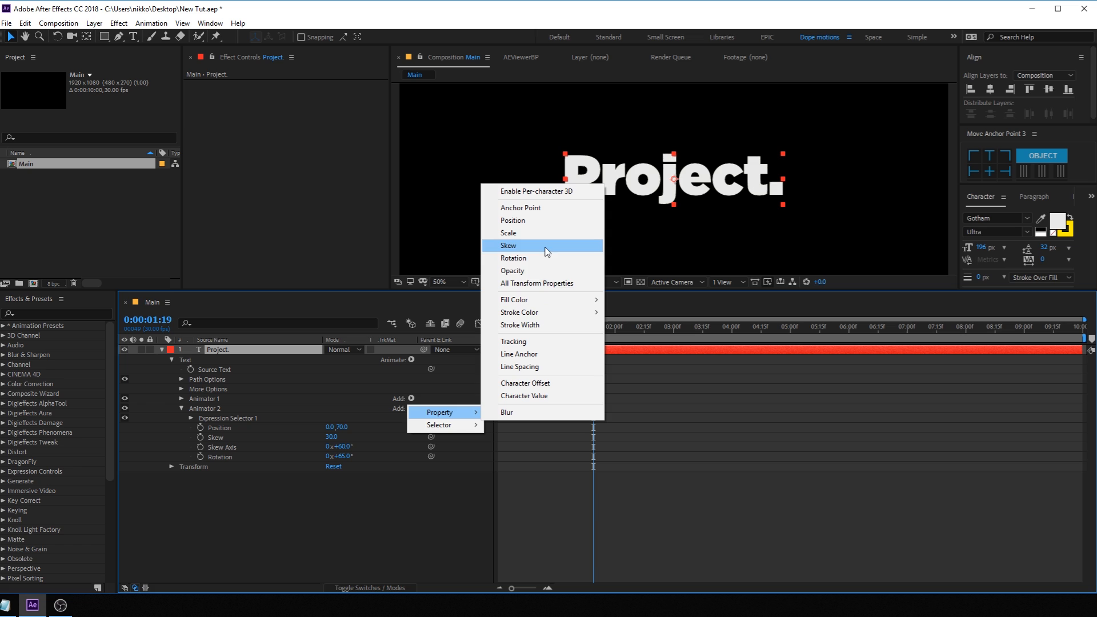
{"action": "left_click", "coordinate": [513, 341]}
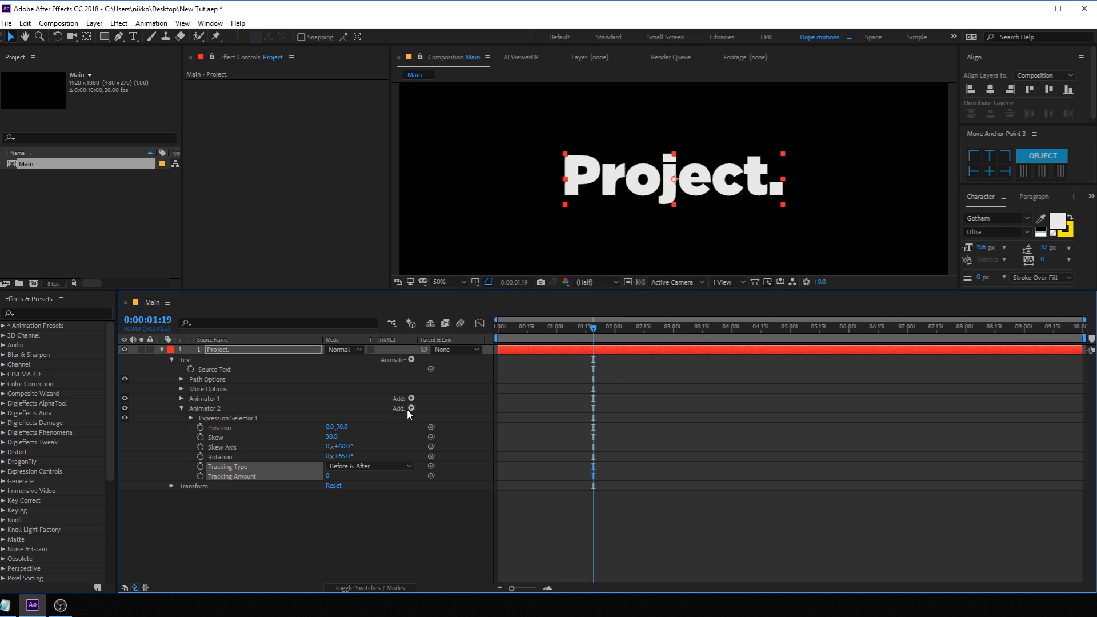
{"action": "left_click", "coordinate": [411, 408]}
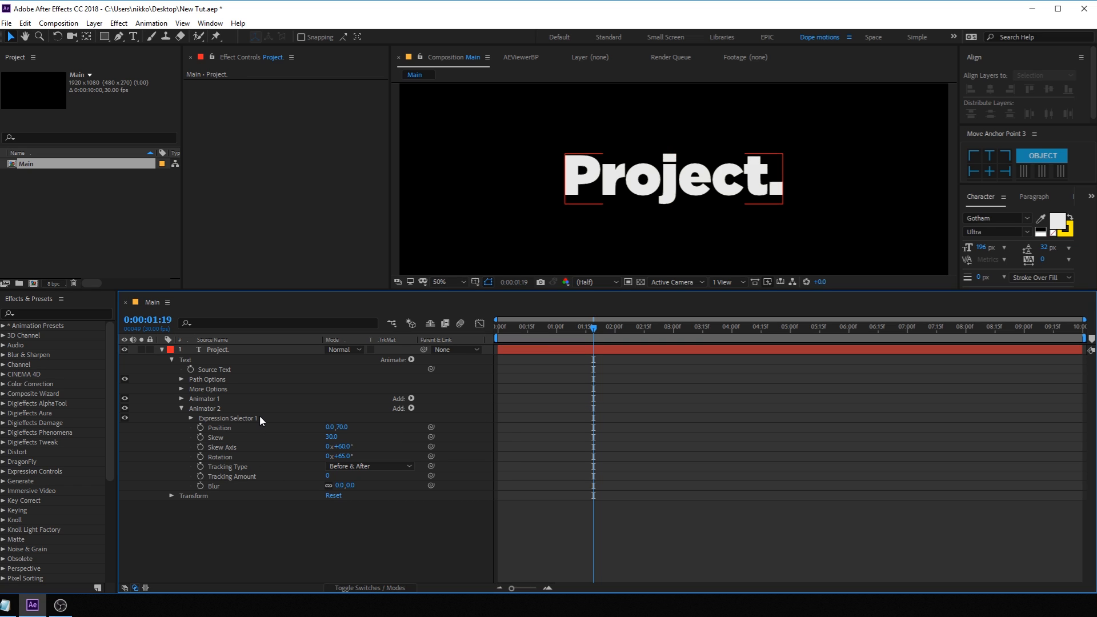
Set Animator 2 to Position -25,-30, Skew -30, Rotation 40°, Before tracking of -60
{"action": "left_click", "coordinate": [329, 426]}
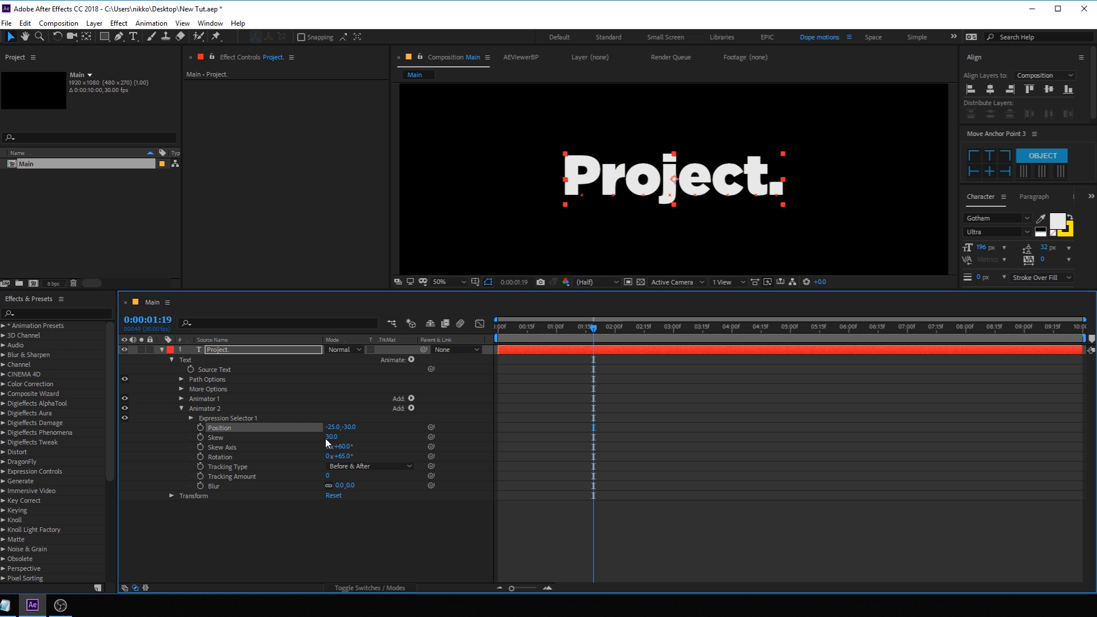
{"action": "double_click", "coordinate": [331, 437]}
{"action": "type", "text": "-30"}
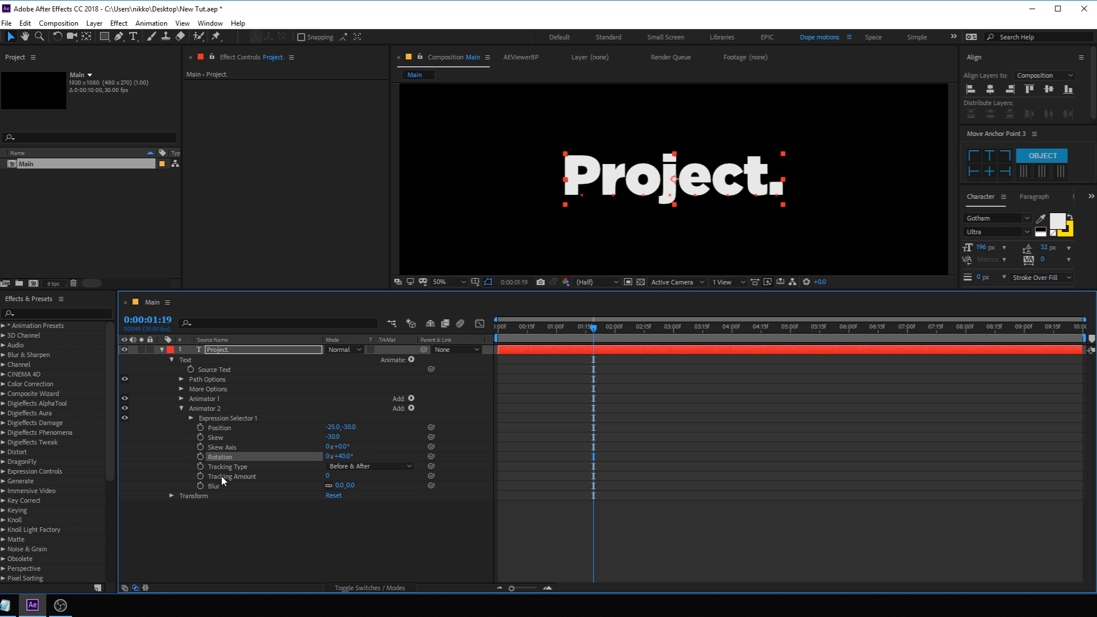
{"action": "left_click", "coordinate": [369, 466]}
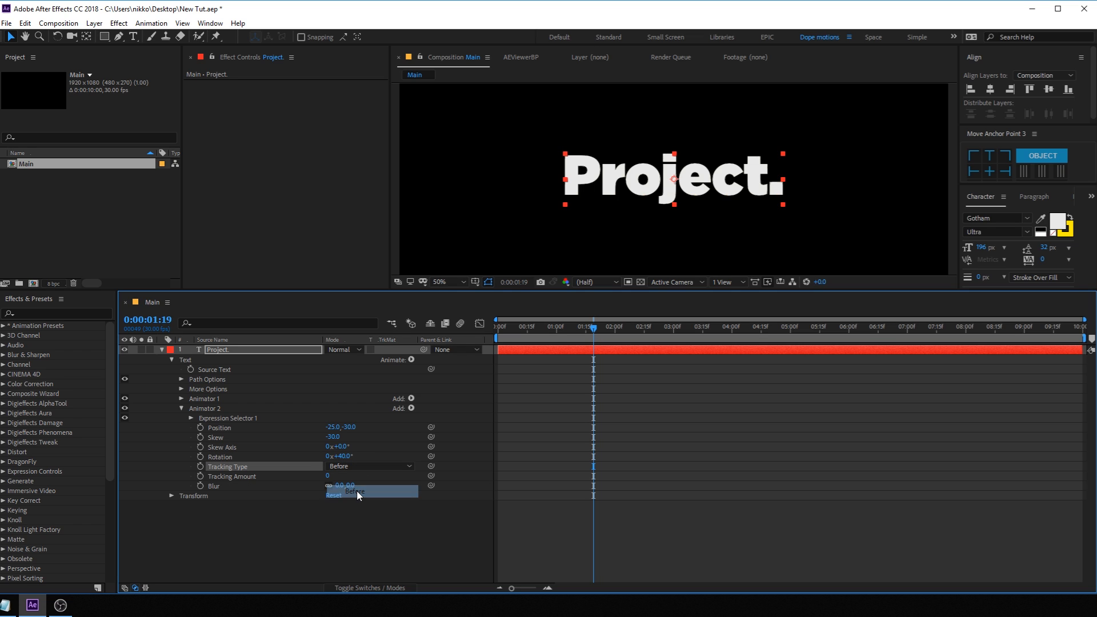
{"action": "left_click", "coordinate": [335, 475]}
{"action": "type", "text": "-50"}
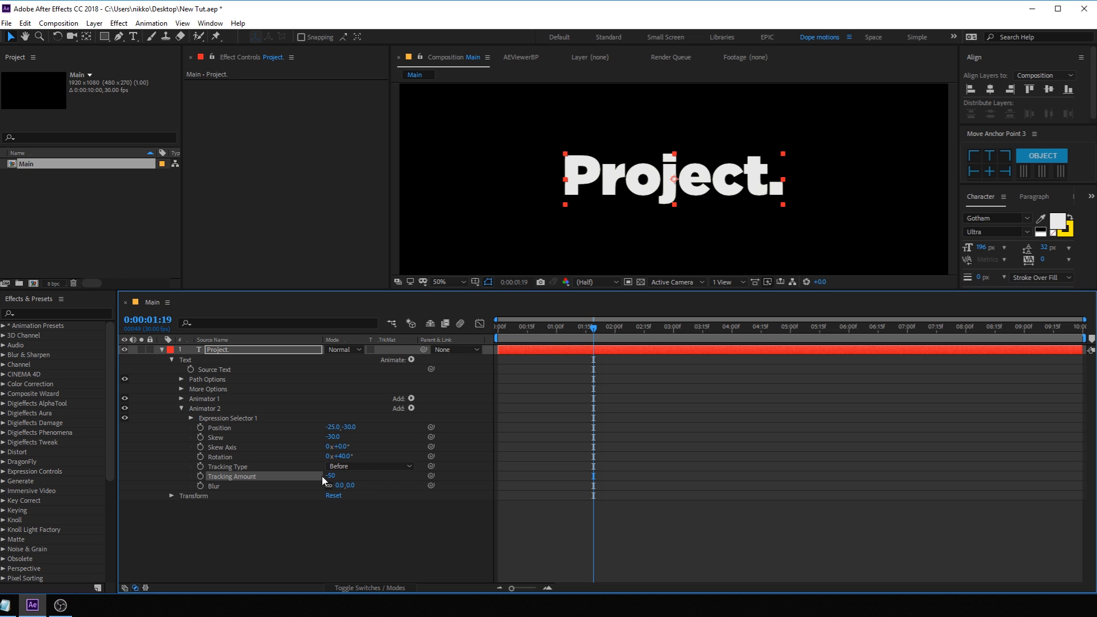
{"action": "left_click", "coordinate": [502, 326]}
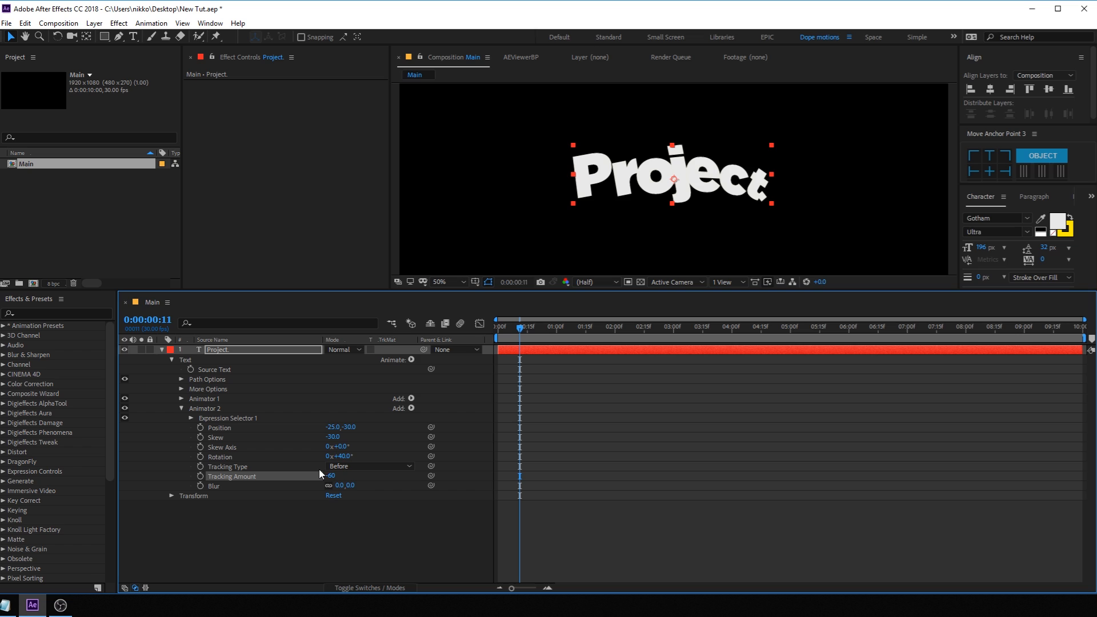
{"action": "mouse_move", "coordinate": [319, 492]}
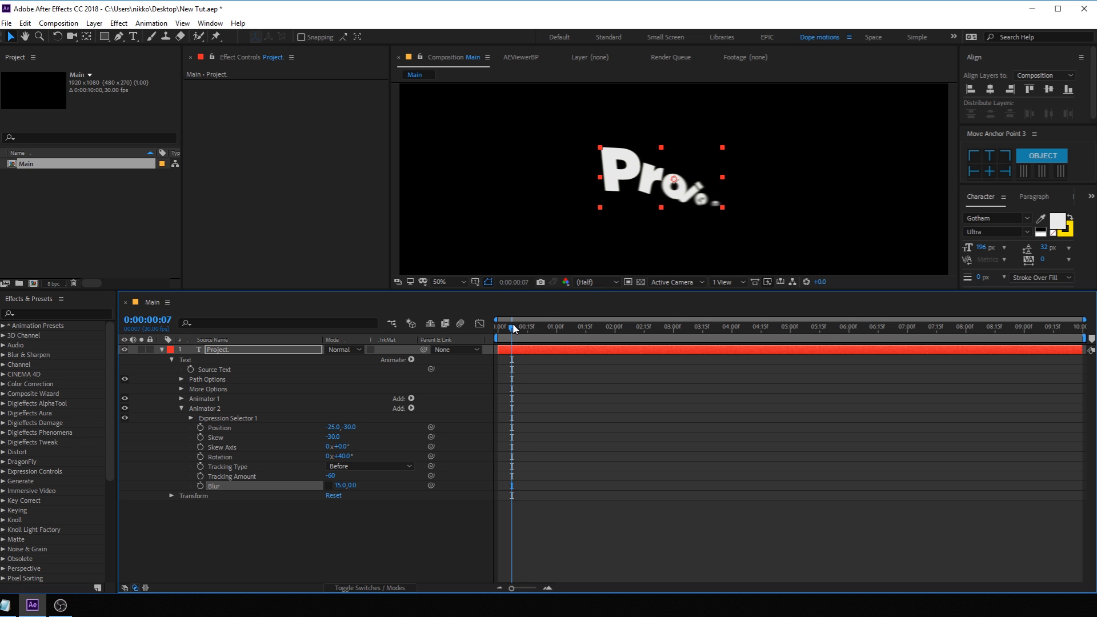
Set Animator 2's Blur to 15,0 and scrub the start of the animation to preview
{"action": "left_click_drag", "start_coordinate": [513, 328], "coordinate": [505, 328]}
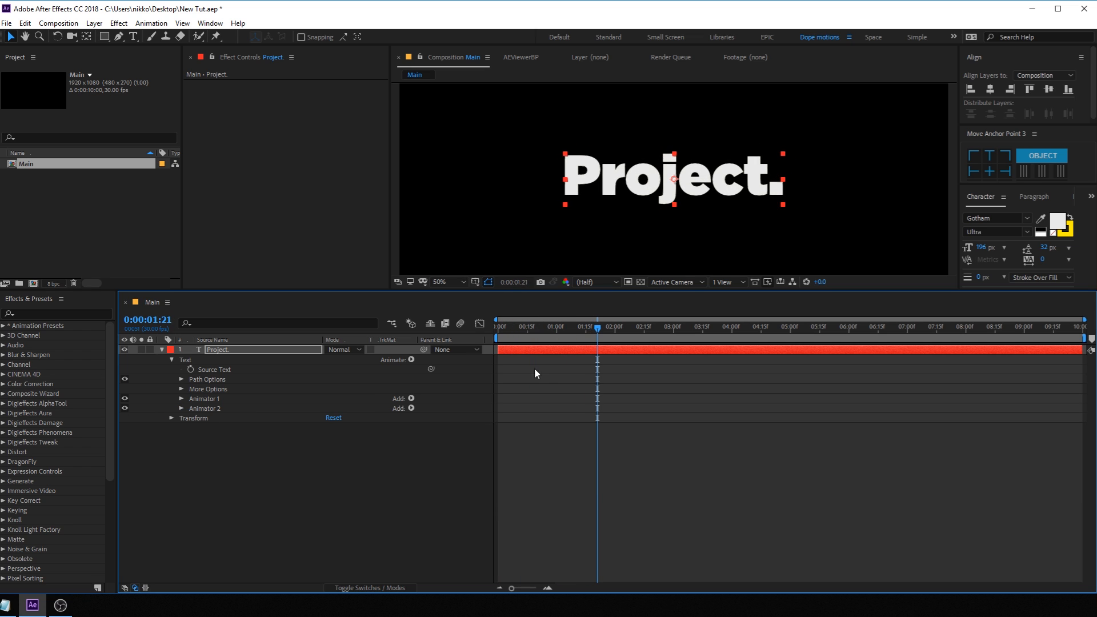
At about 1 s, add Animator 3 with Position 0,0 and a default range selector
{"action": "left_click_drag", "start_coordinate": [596, 327], "coordinate": [575, 326]}
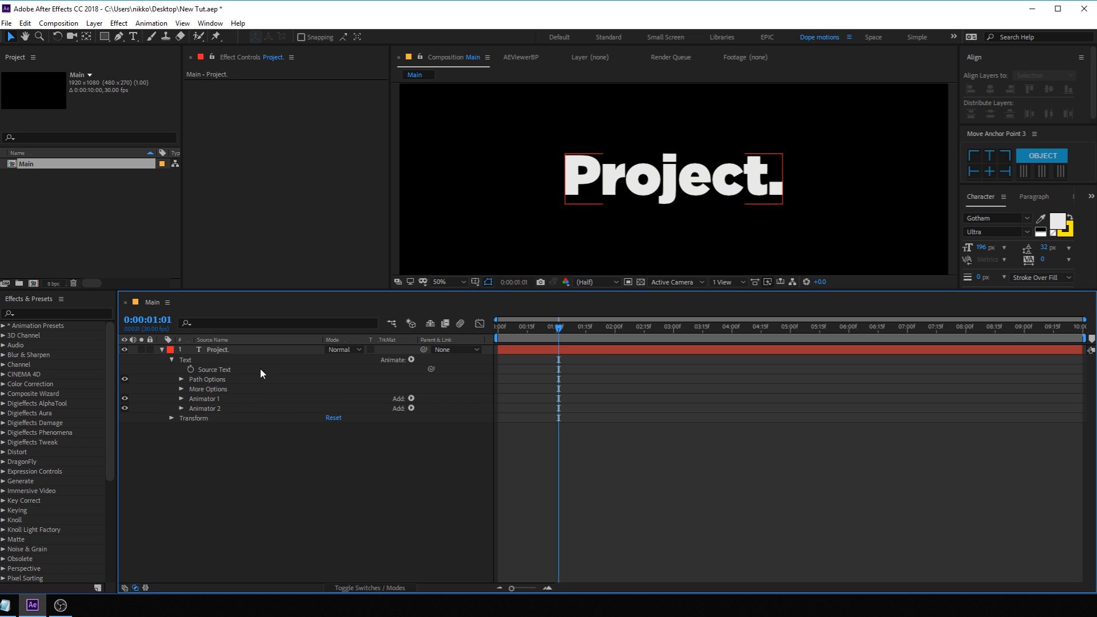
{"action": "left_click", "coordinate": [411, 360]}
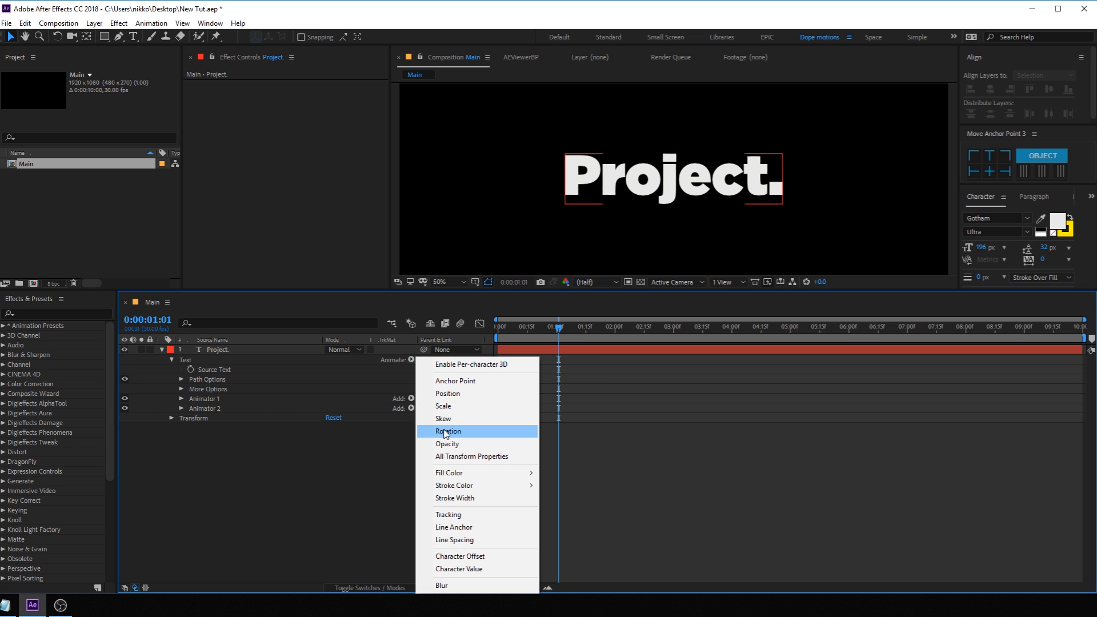
{"action": "left_click", "coordinate": [446, 393]}
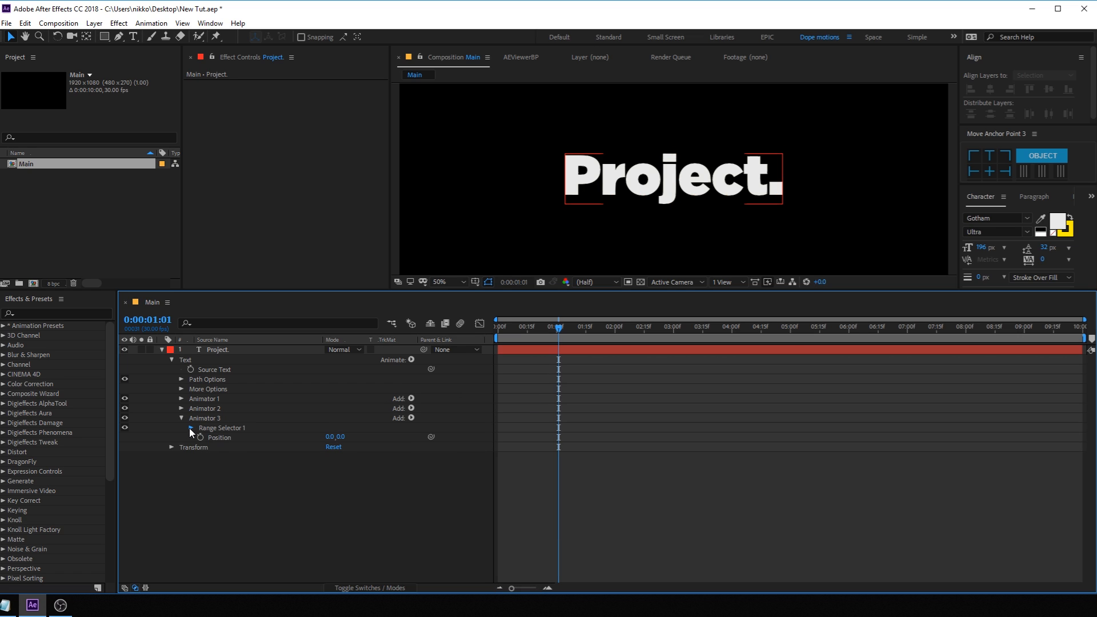
{"action": "left_click", "coordinate": [190, 427]}
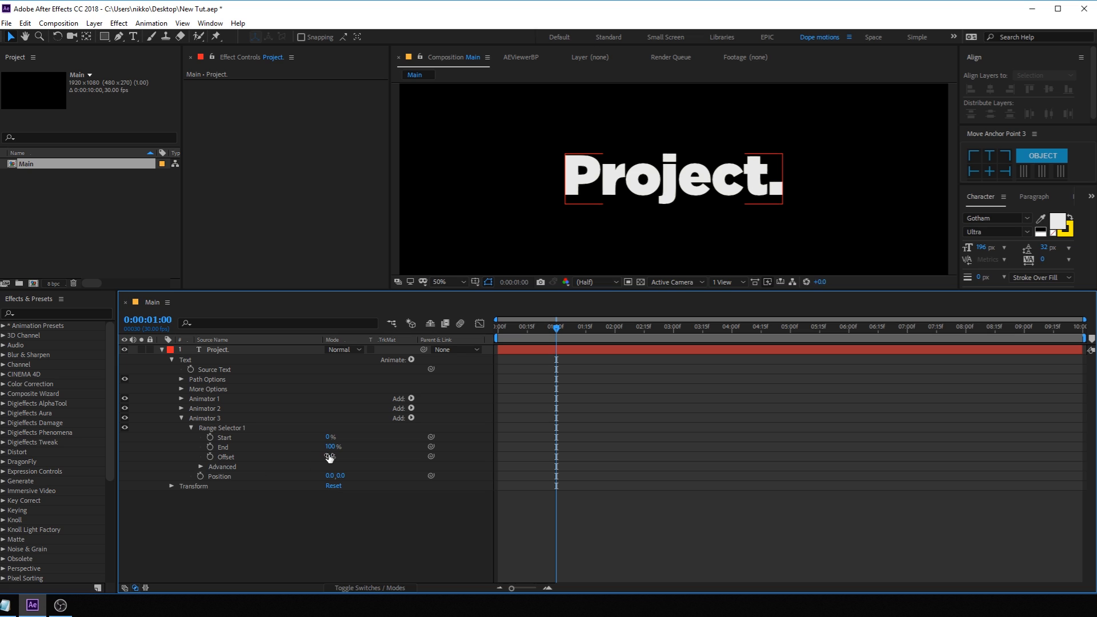
{"action": "mouse_move", "coordinate": [188, 435]}
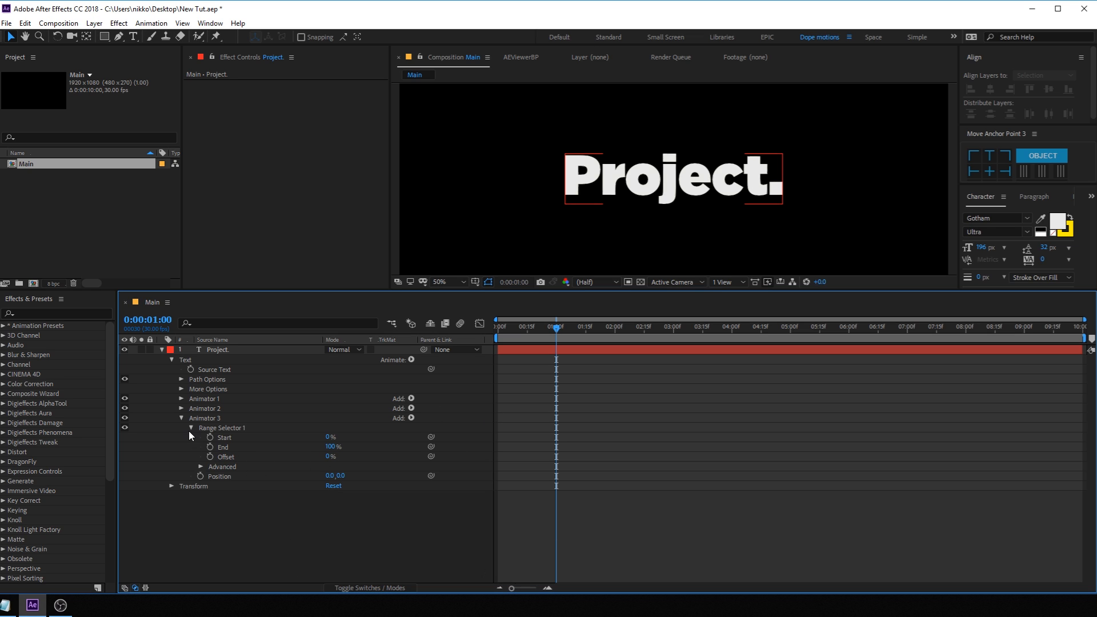
{"action": "left_click", "coordinate": [189, 427]}
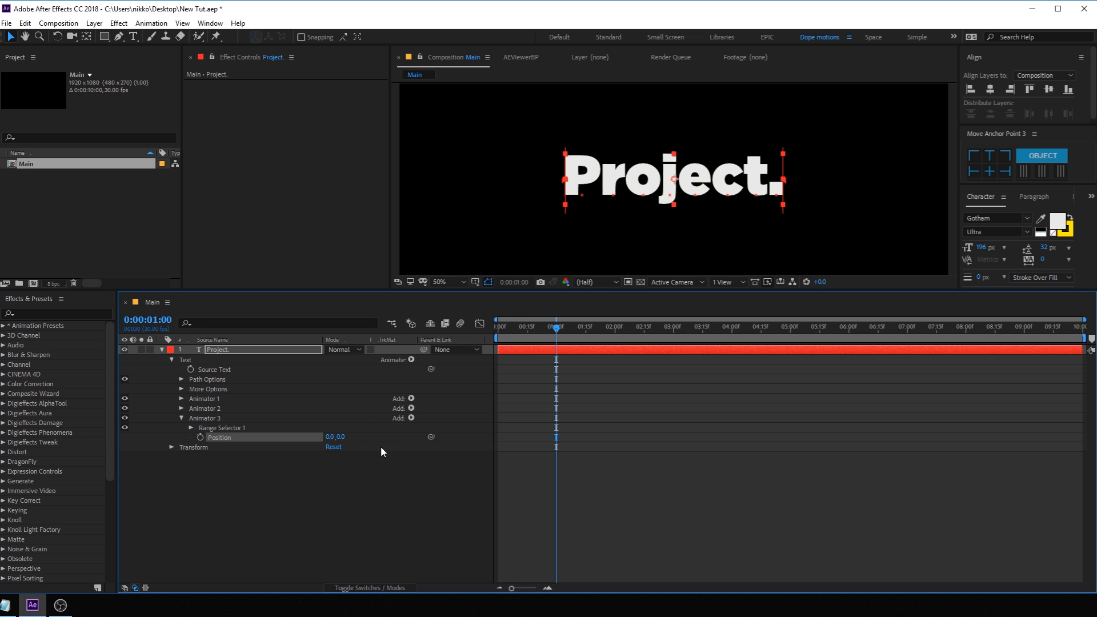
Give Animator 3 Opacity 0% and Blur 0 with Position -200,0 to shift and fade letters
{"action": "left_click", "coordinate": [411, 418]}
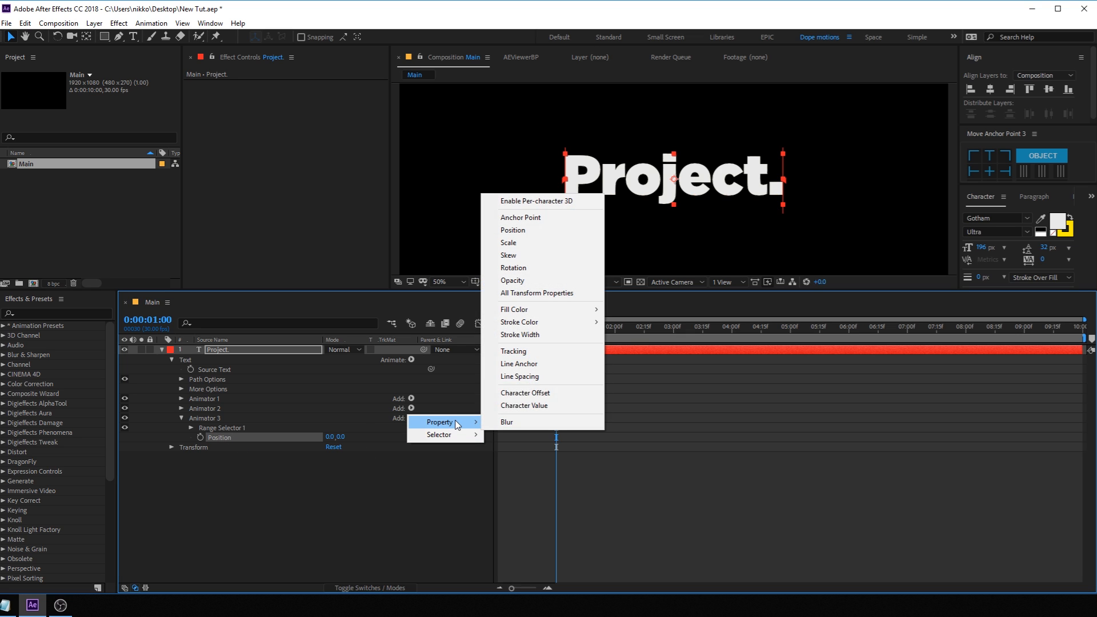
{"action": "left_click", "coordinate": [512, 281]}
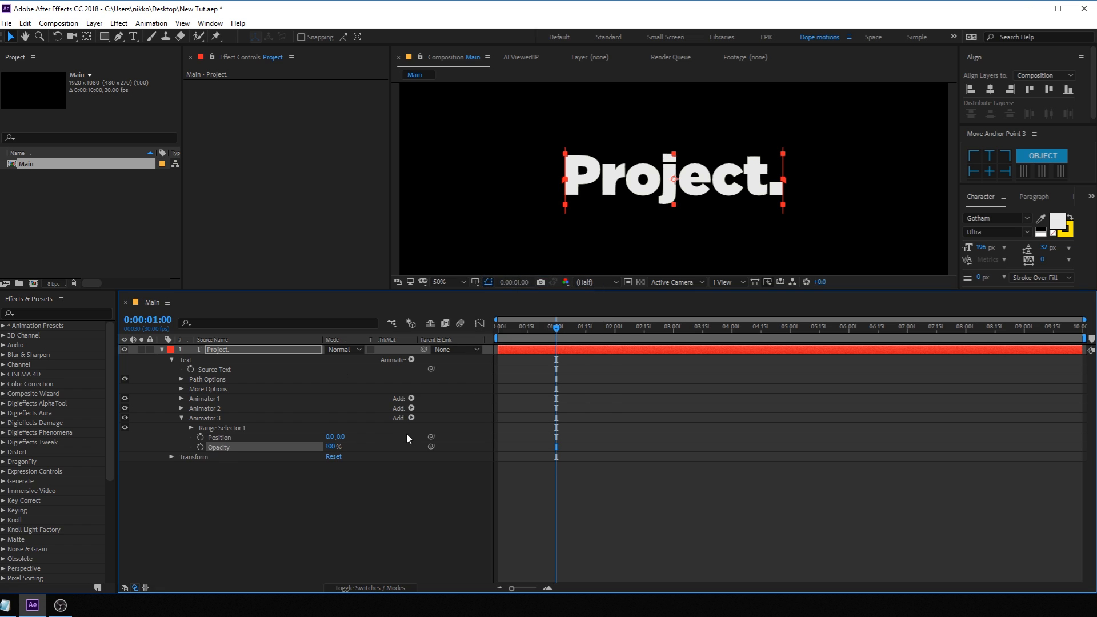
{"action": "left_click", "coordinate": [410, 418]}
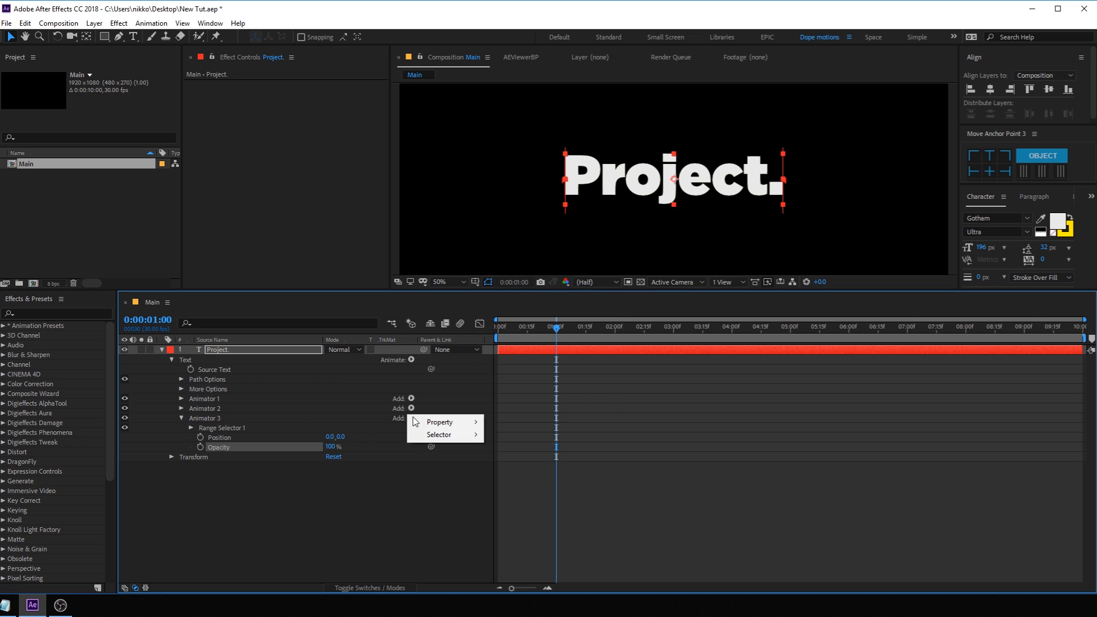
{"action": "left_click", "coordinate": [439, 422]}
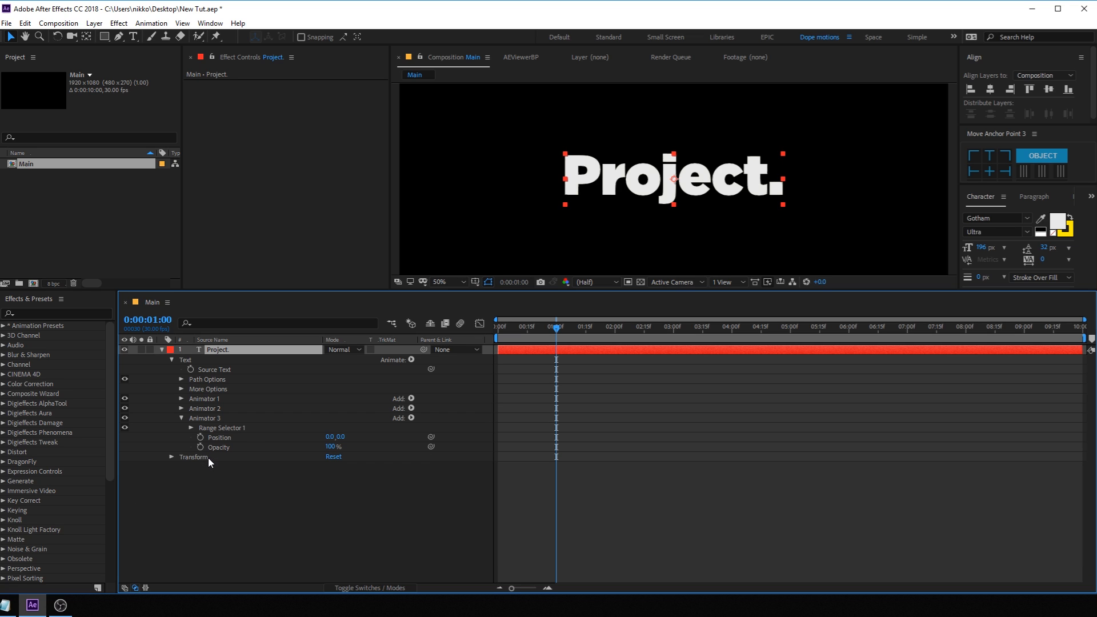
{"action": "left_click", "coordinate": [411, 418]}
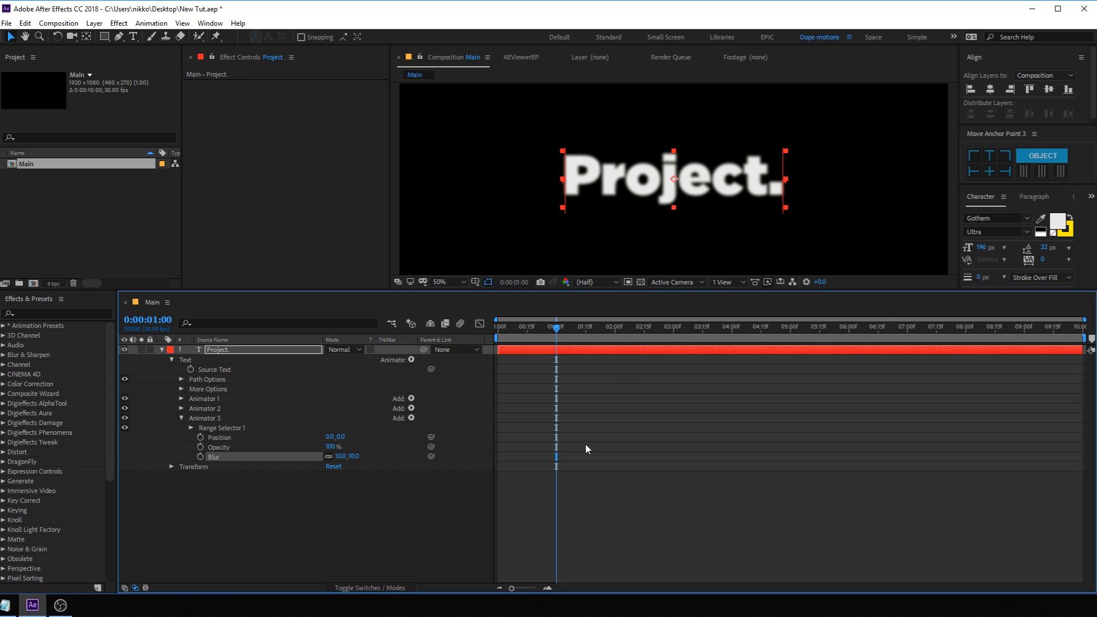
{"action": "mouse_move", "coordinate": [371, 429]}
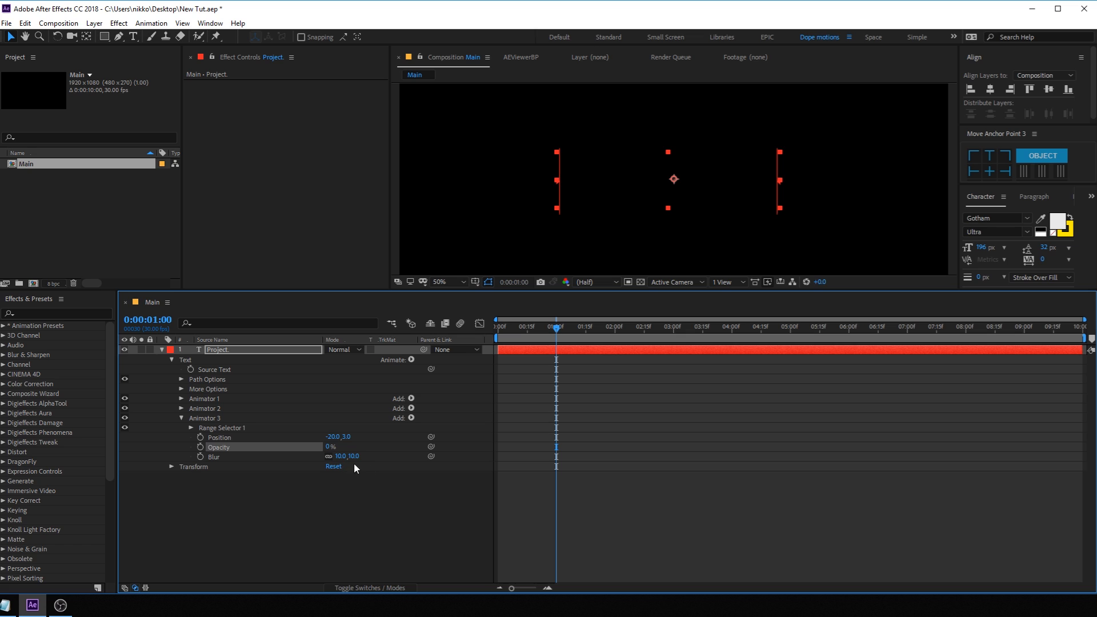
{"action": "left_click", "coordinate": [345, 456]}
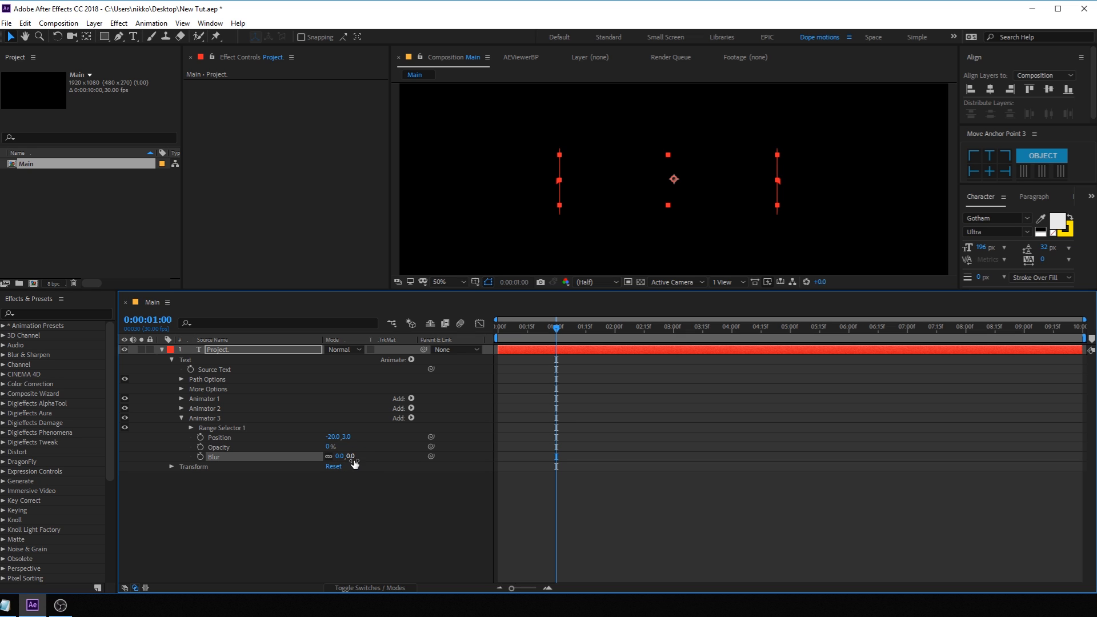
Reveal Range Selector 1 and start keyframing Offset at 100% so the text returns
{"action": "left_click", "coordinate": [190, 427]}
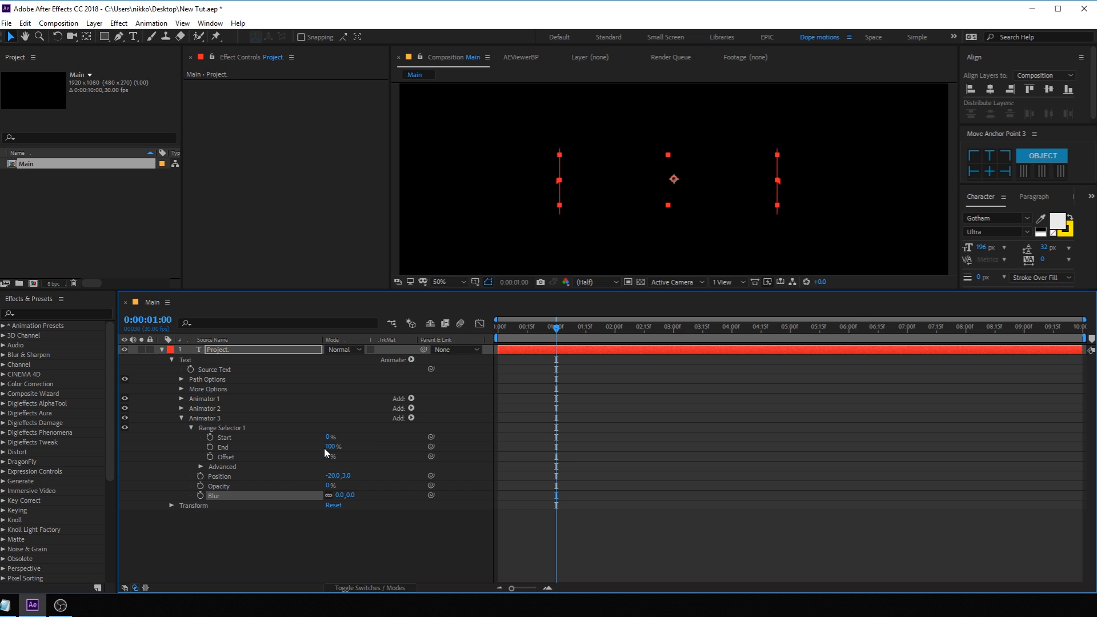
{"action": "left_click_drag", "start_coordinate": [330, 456], "coordinate": [330, 456]}
{"action": "type", "text": "100"}
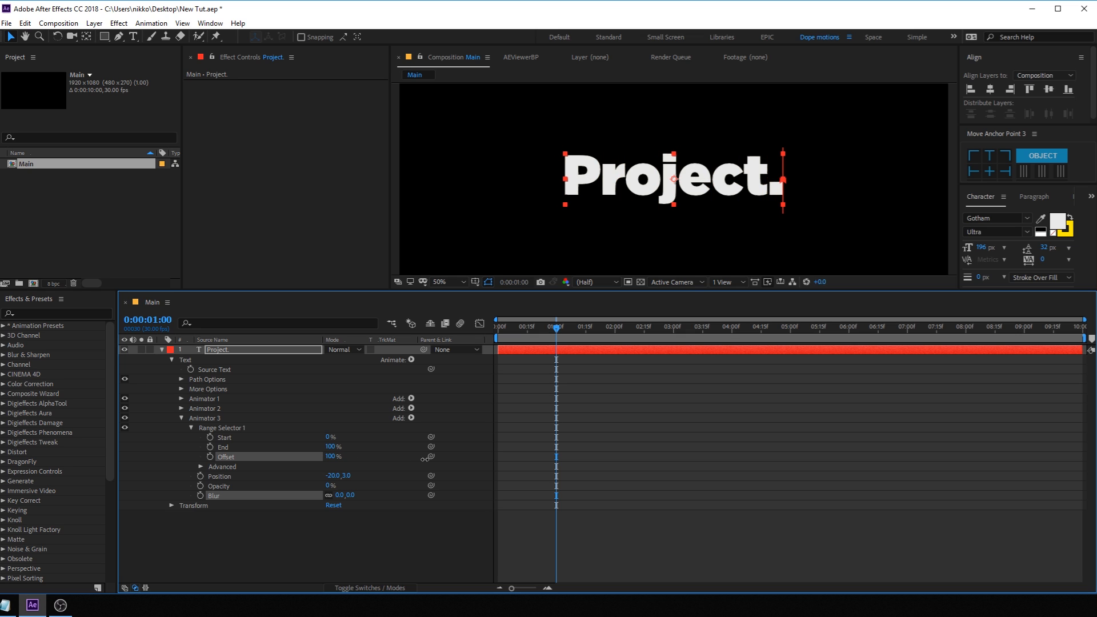
{"action": "left_click", "coordinate": [208, 457]}
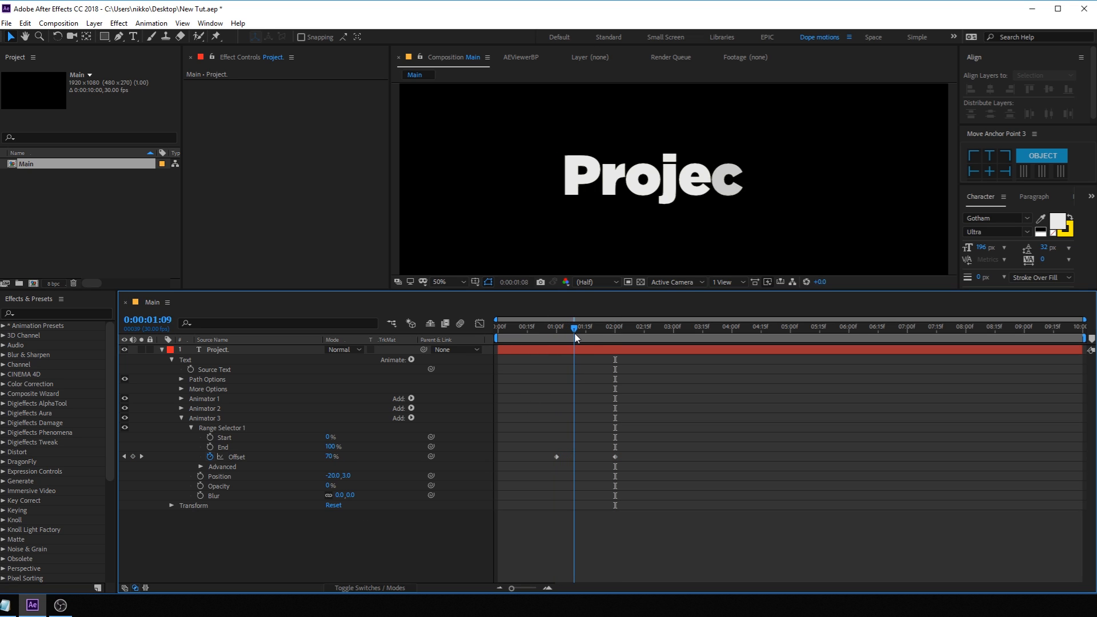
Animate Offset from 0% to 100% over about a second with Blur 10, retiming the last keyframe later
{"action": "left_click_drag", "start_coordinate": [573, 327], "coordinate": [580, 327]}
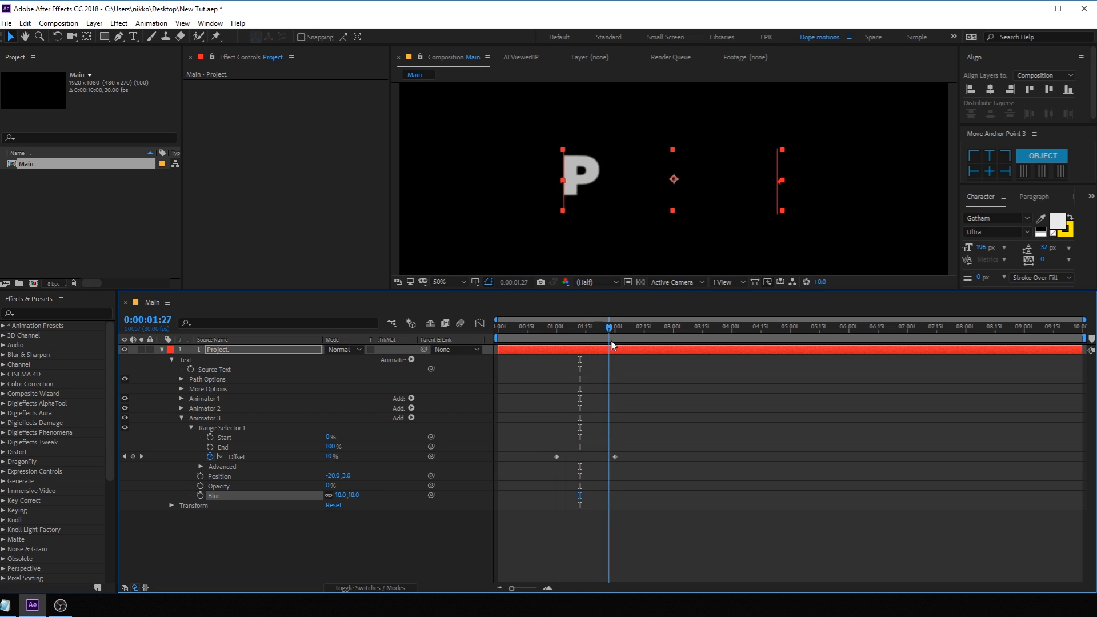
{"action": "left_click_drag", "start_coordinate": [610, 326], "coordinate": [557, 327]}
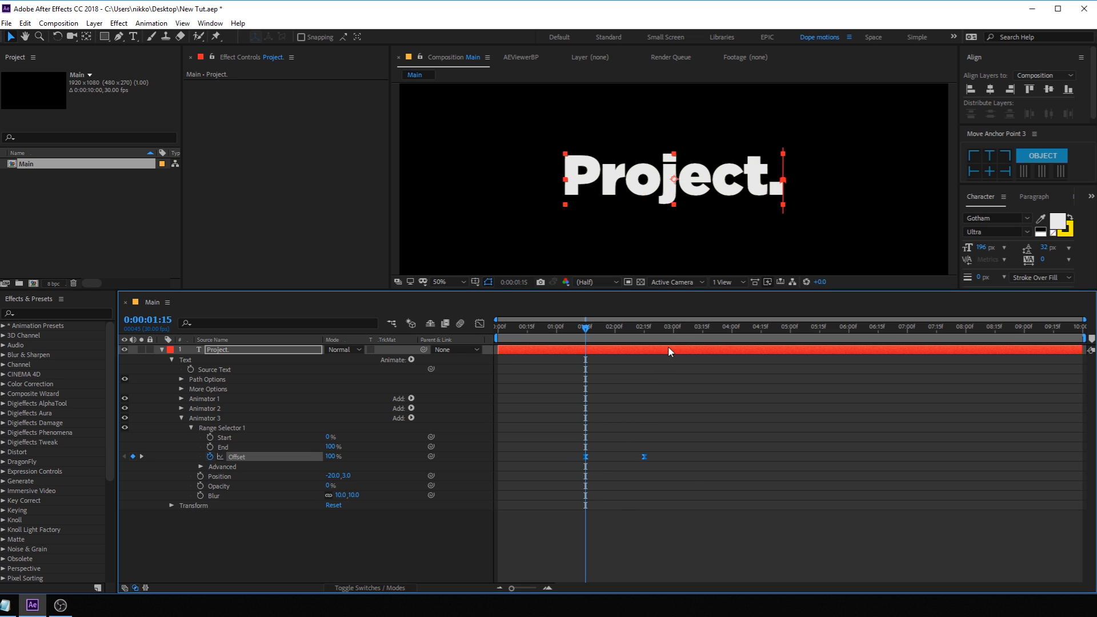
{"action": "left_click_drag", "start_coordinate": [585, 328], "coordinate": [658, 327]}
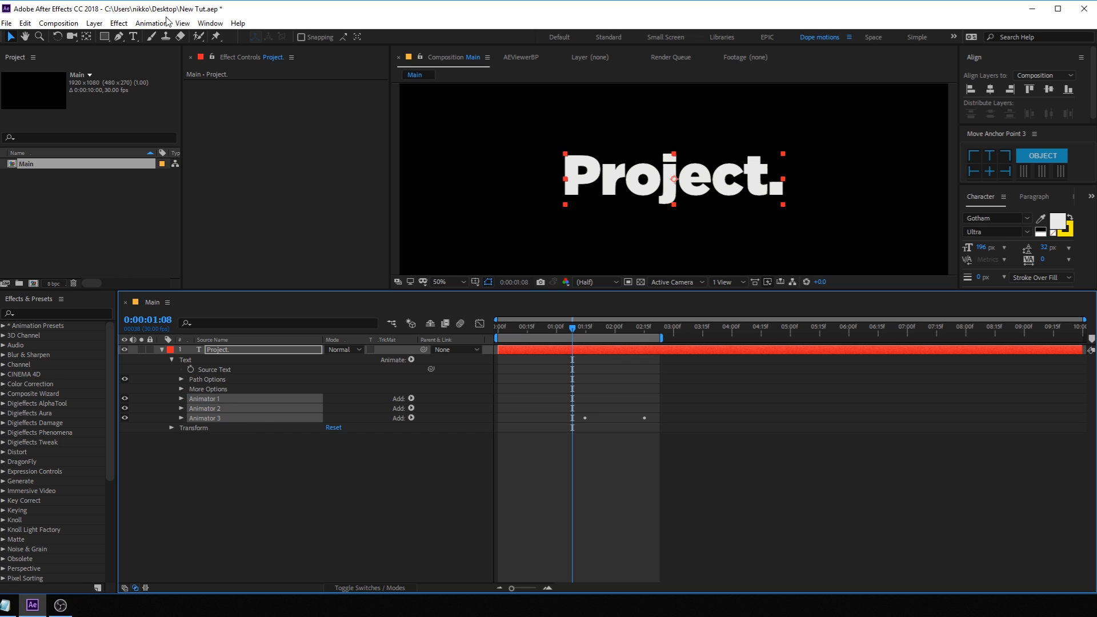
Choose Animation > Save Animation Preset for the three selected text animators
{"action": "left_click", "coordinate": [150, 23]}
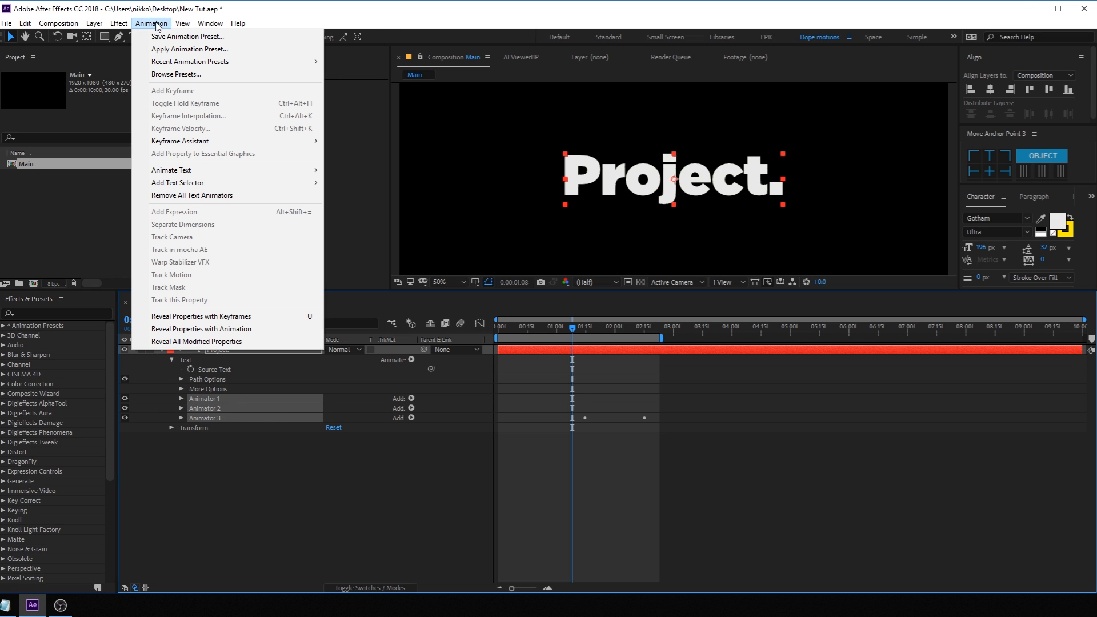
{"action": "mouse_move", "coordinate": [187, 36]}
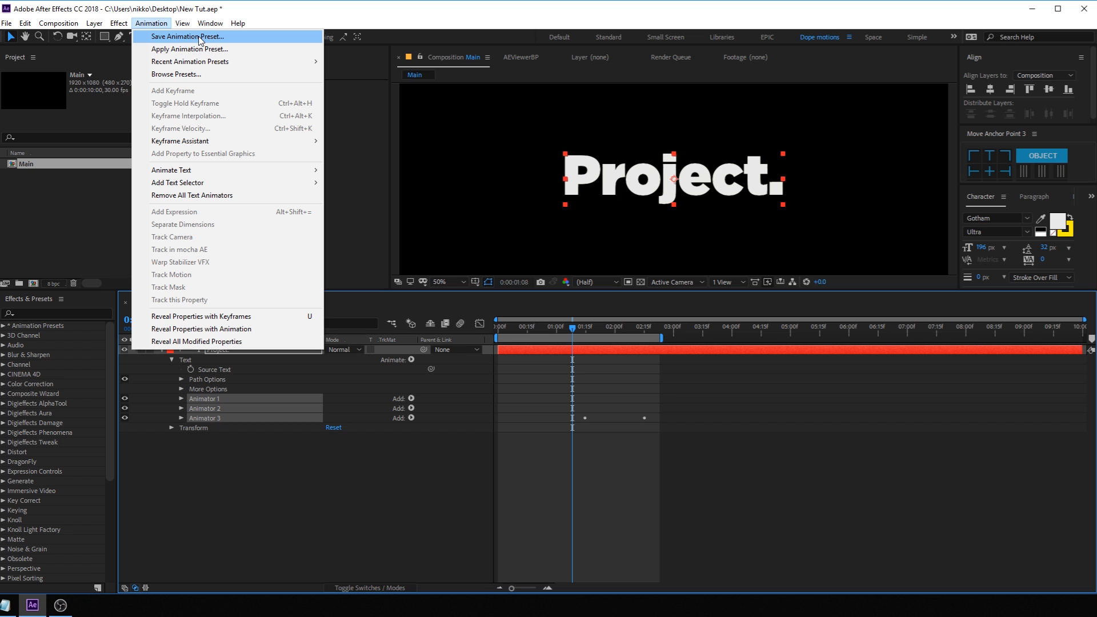
{"action": "left_click", "coordinate": [186, 37]}
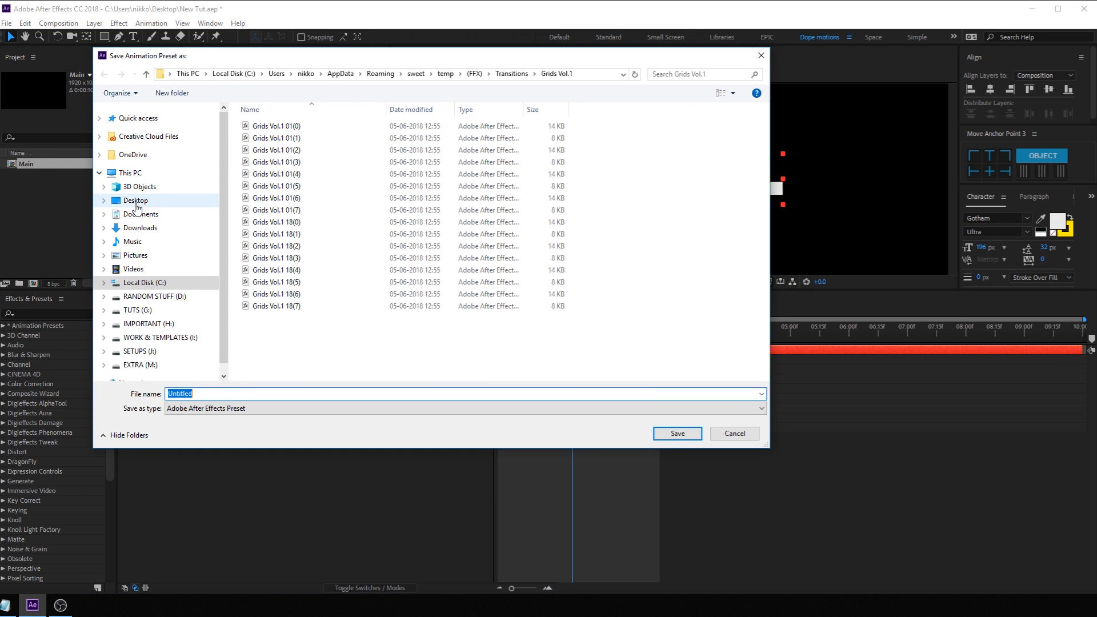
Browse to Documents > Adobe > After Effects CC 2018 > User Presets
{"action": "left_click", "coordinate": [139, 213]}
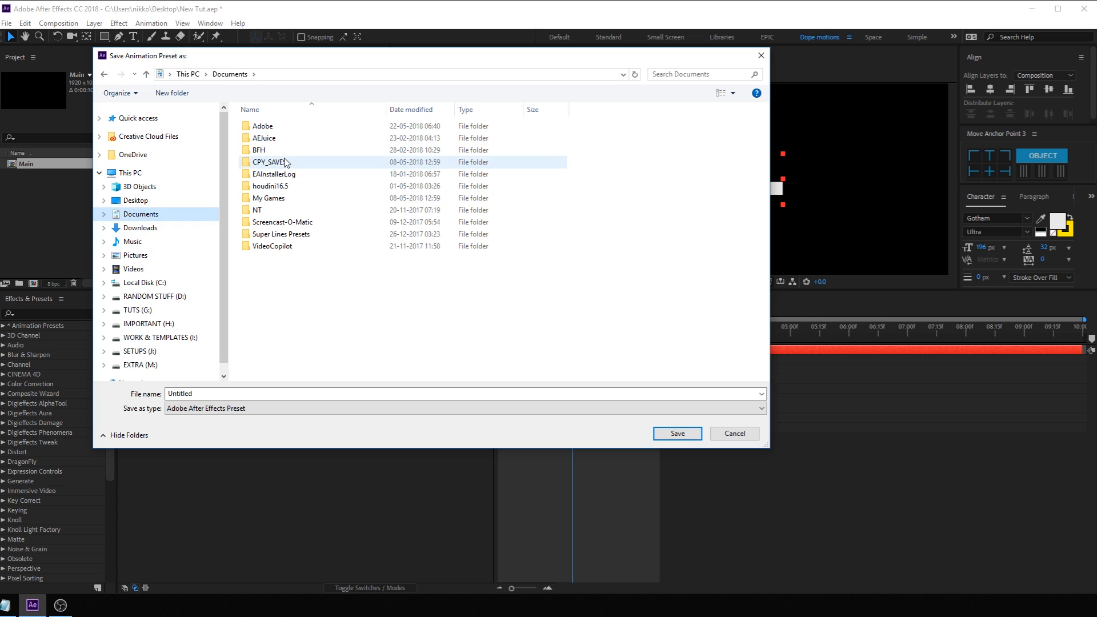
{"action": "double_click", "coordinate": [263, 126]}
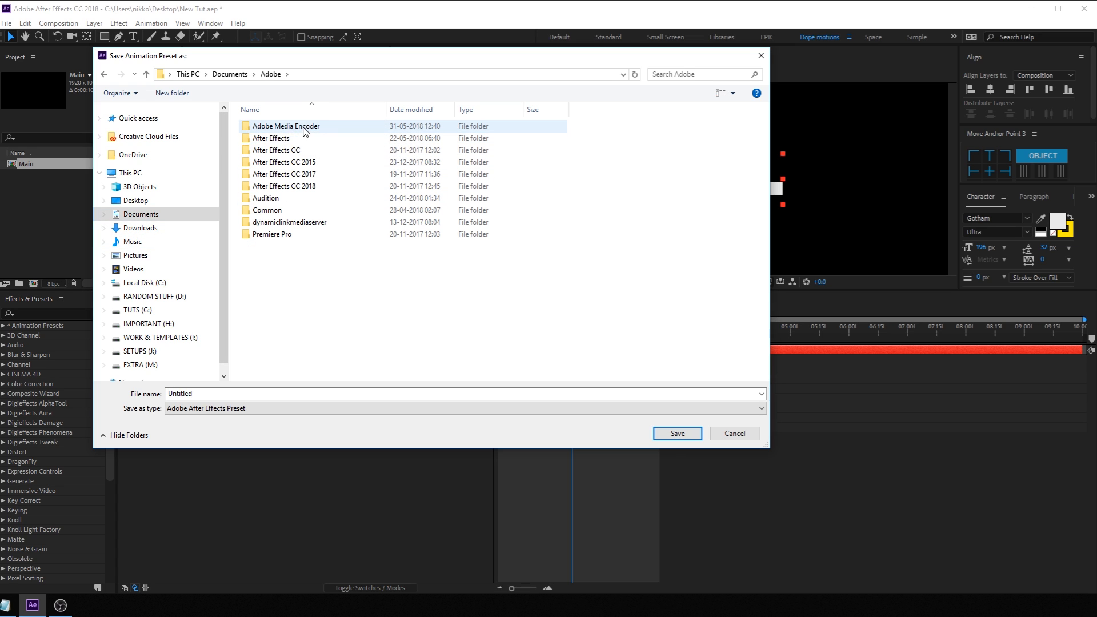
{"action": "double_click", "coordinate": [283, 185]}
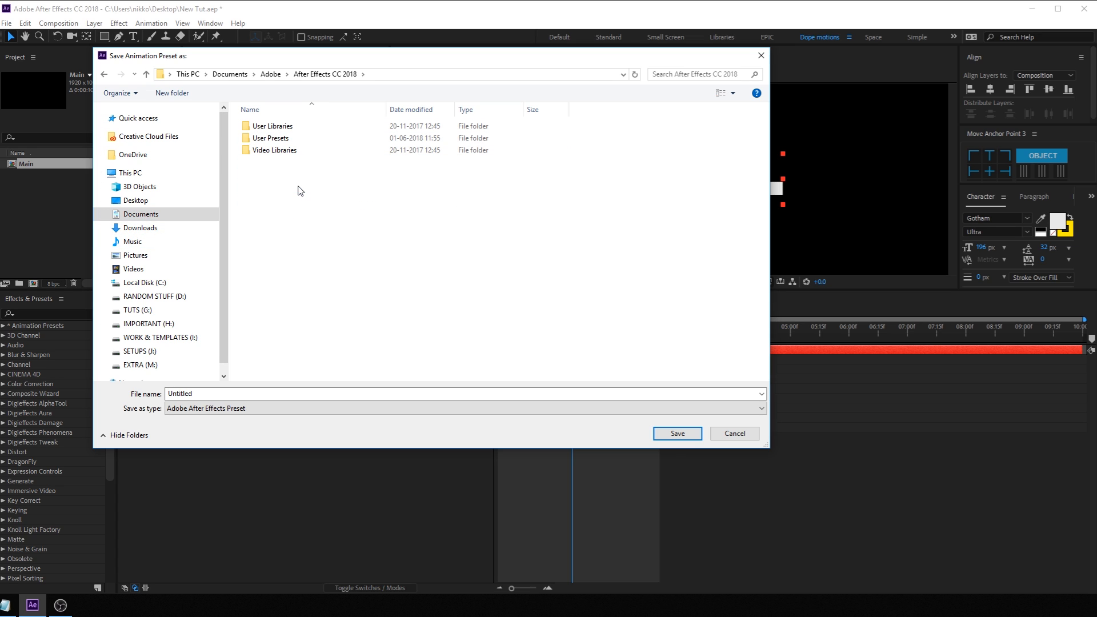
{"action": "double_click", "coordinate": [272, 138]}
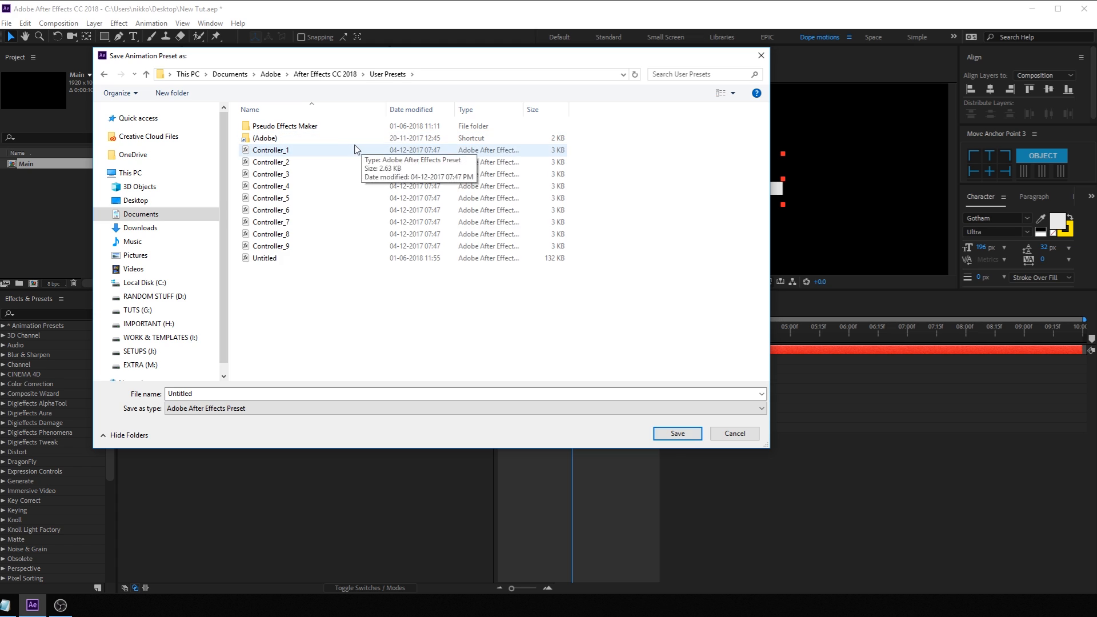
Name the preset 'Fun Text ANimation' and save it
{"action": "left_click", "coordinate": [465, 393]}
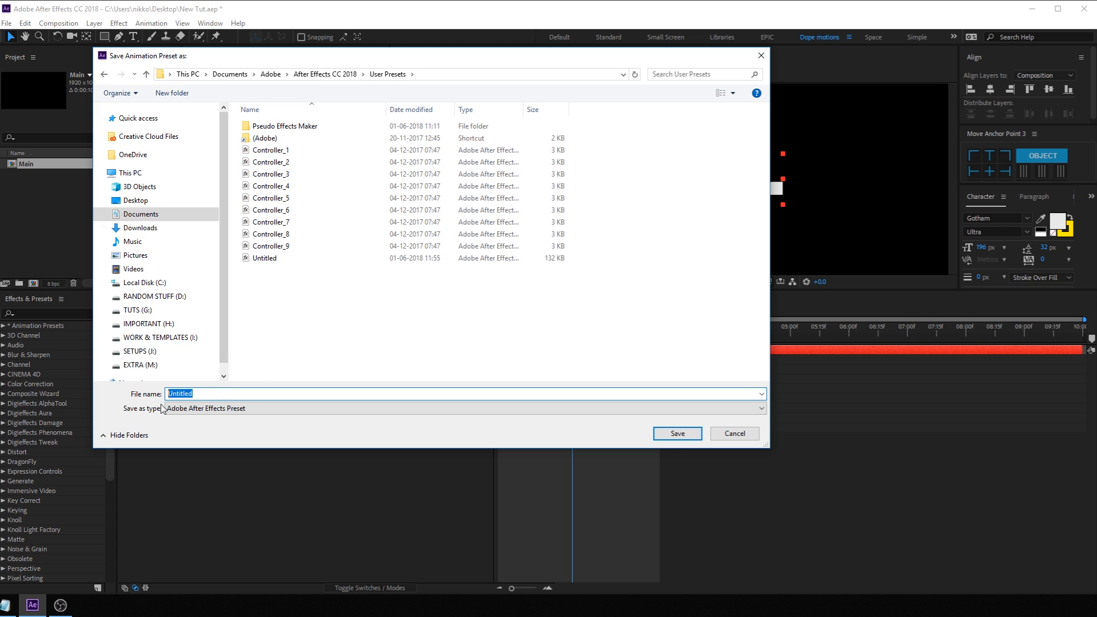
{"action": "type", "text": "Fun Text ANi"}
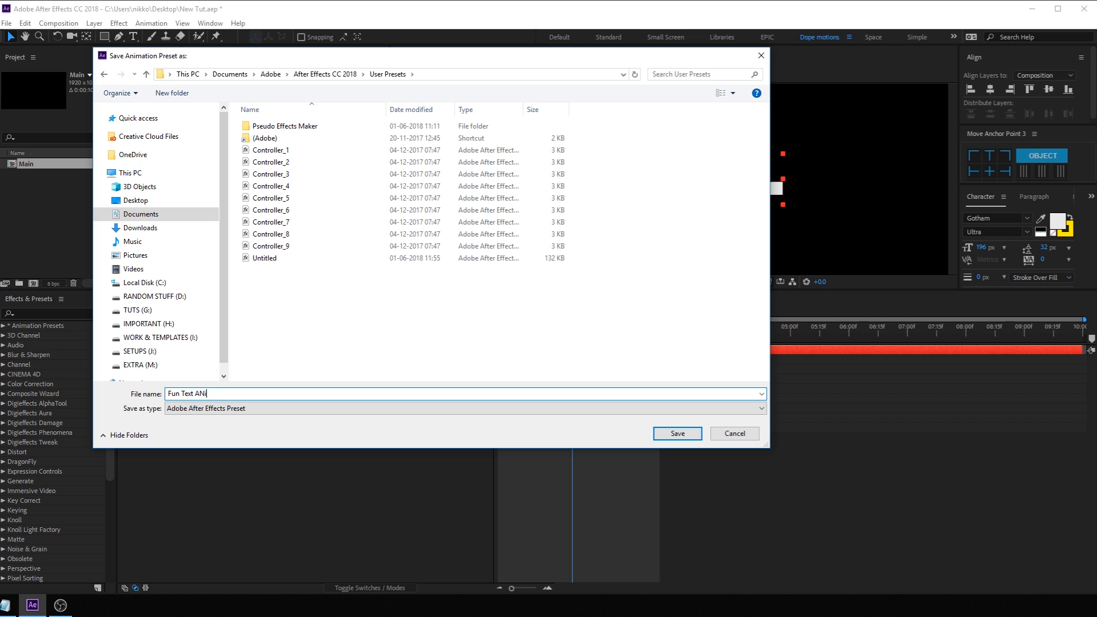
{"action": "type", "text": "mation"}
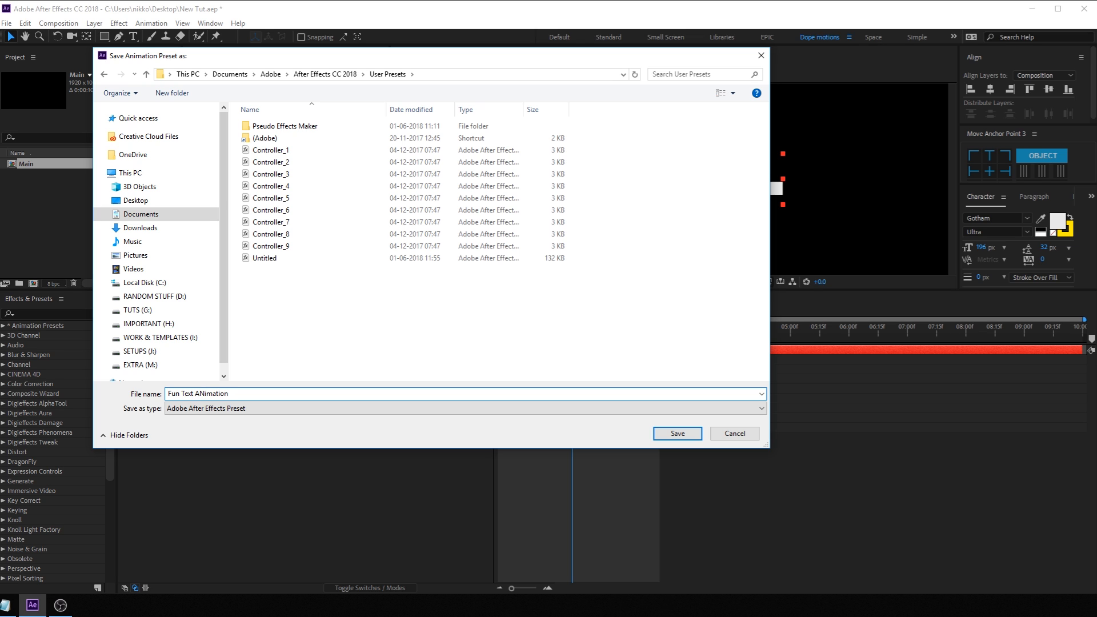
{"action": "left_click", "coordinate": [676, 433]}
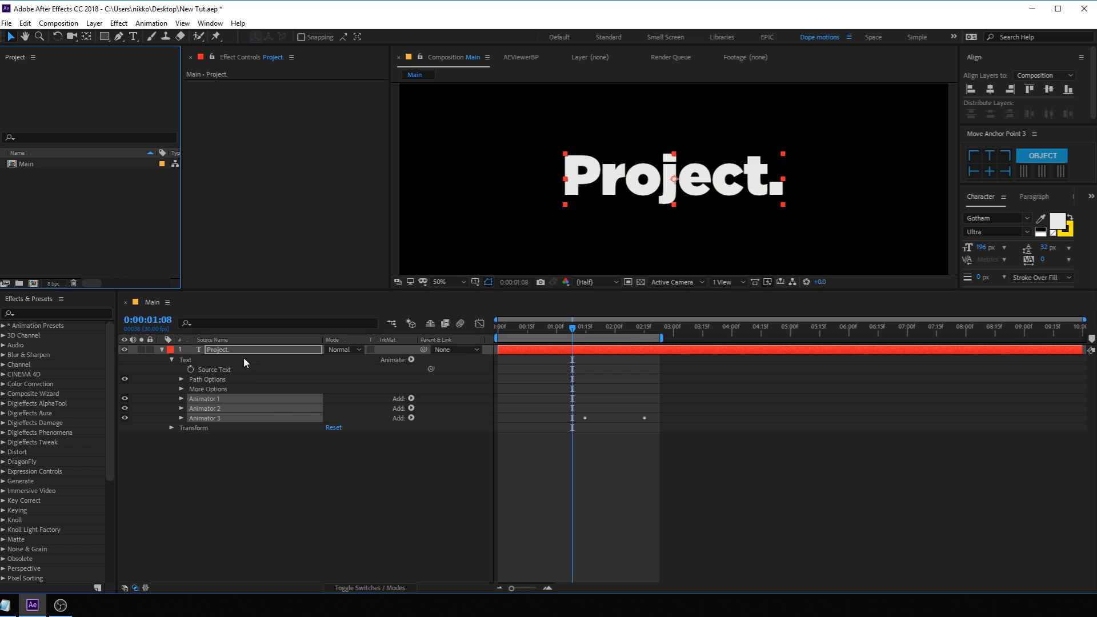
Create a new white 'DESIGN.' text layer in the Main composition
{"action": "double_click", "coordinate": [217, 349]}
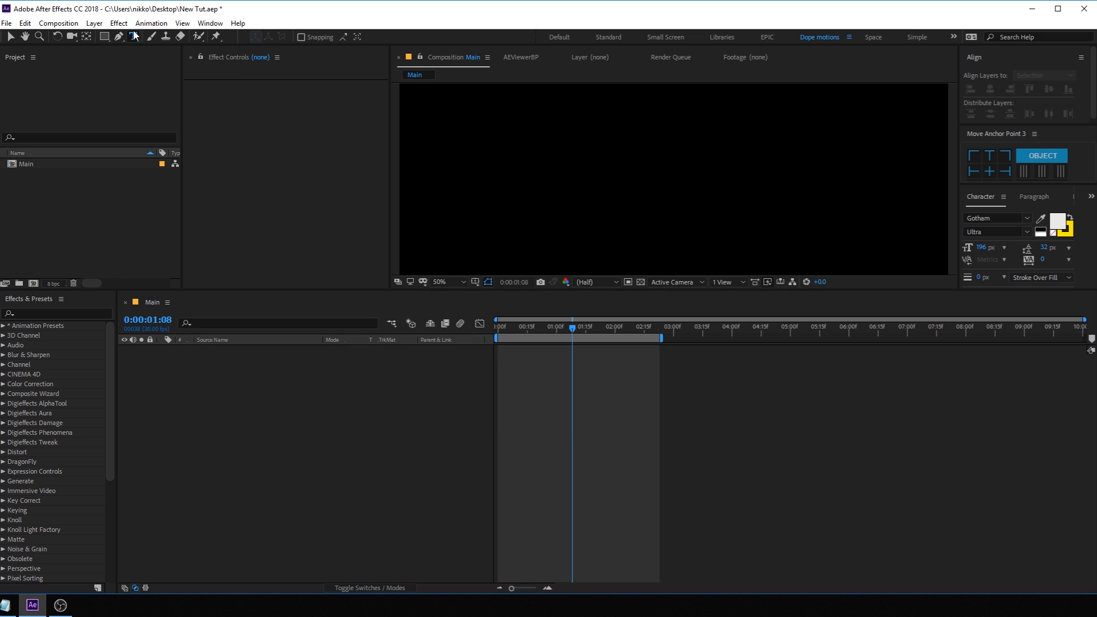
{"action": "type", "text": "DESIGN."}
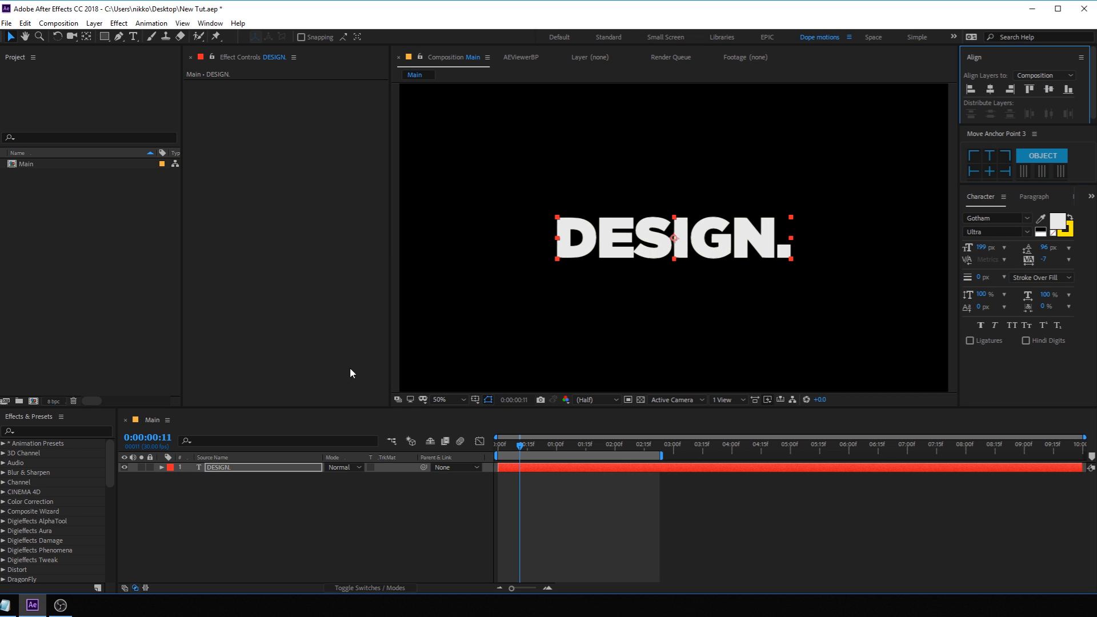
Apply the User Presets 'Fun Text ANimation' to the DESIGN. layer and preview its Offset animation from the start
{"action": "left_click", "coordinate": [6, 443]}
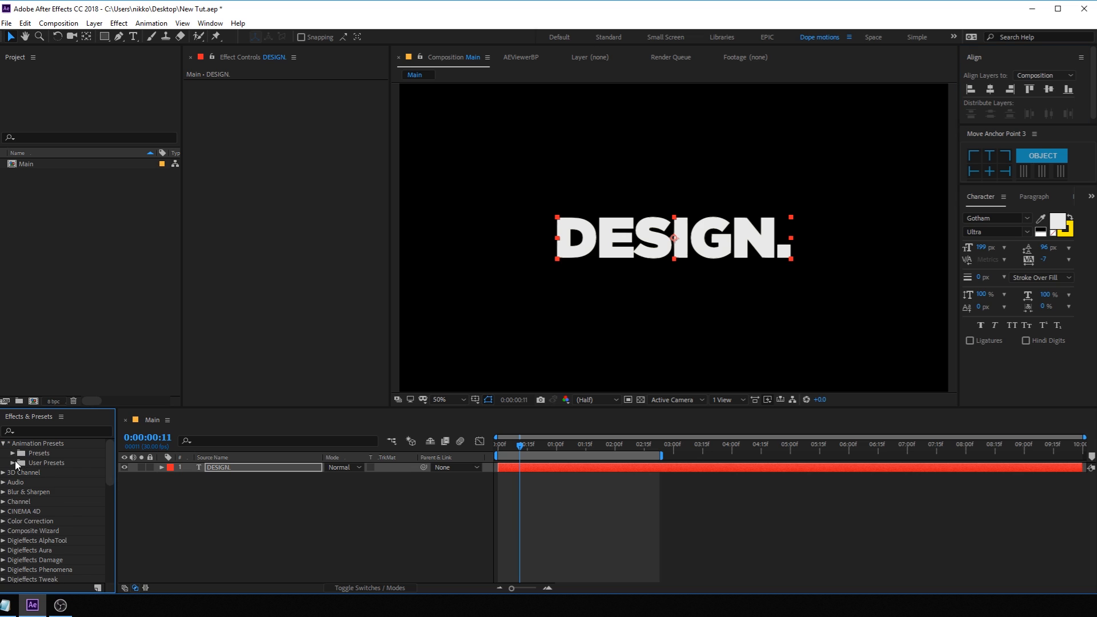
{"action": "left_click", "coordinate": [12, 463]}
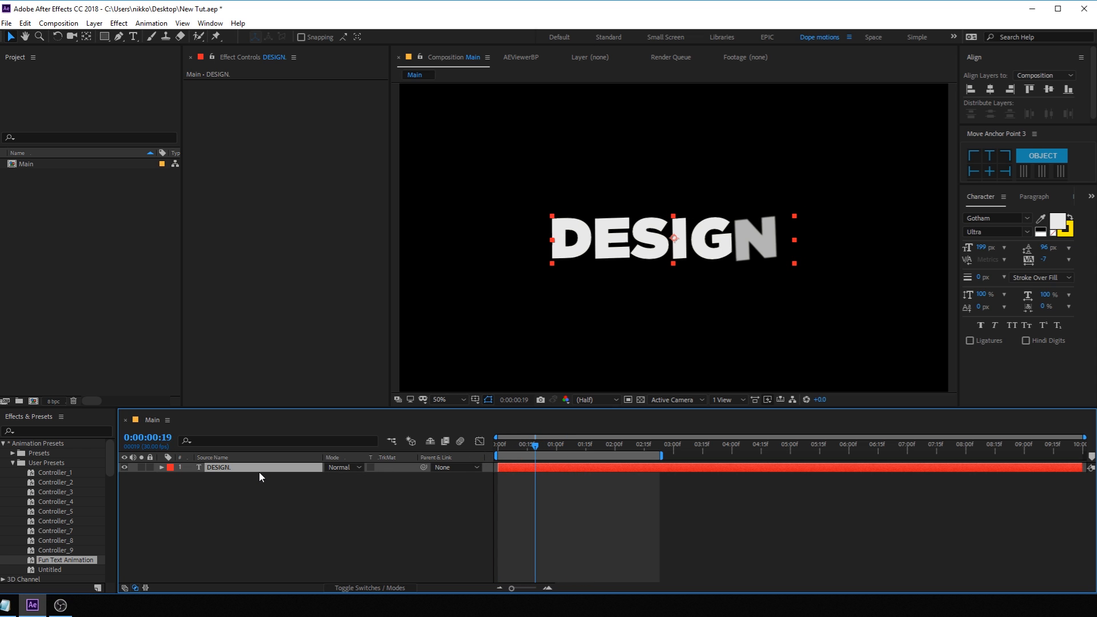
{"action": "left_click", "coordinate": [161, 467]}
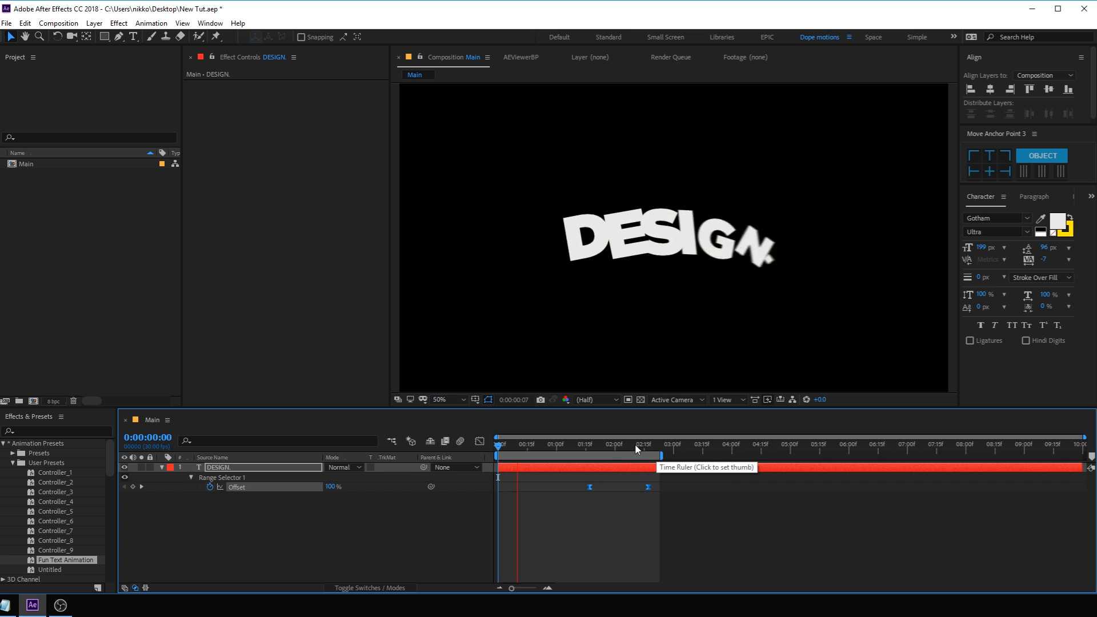
{"action": "left_click", "coordinate": [638, 450]}
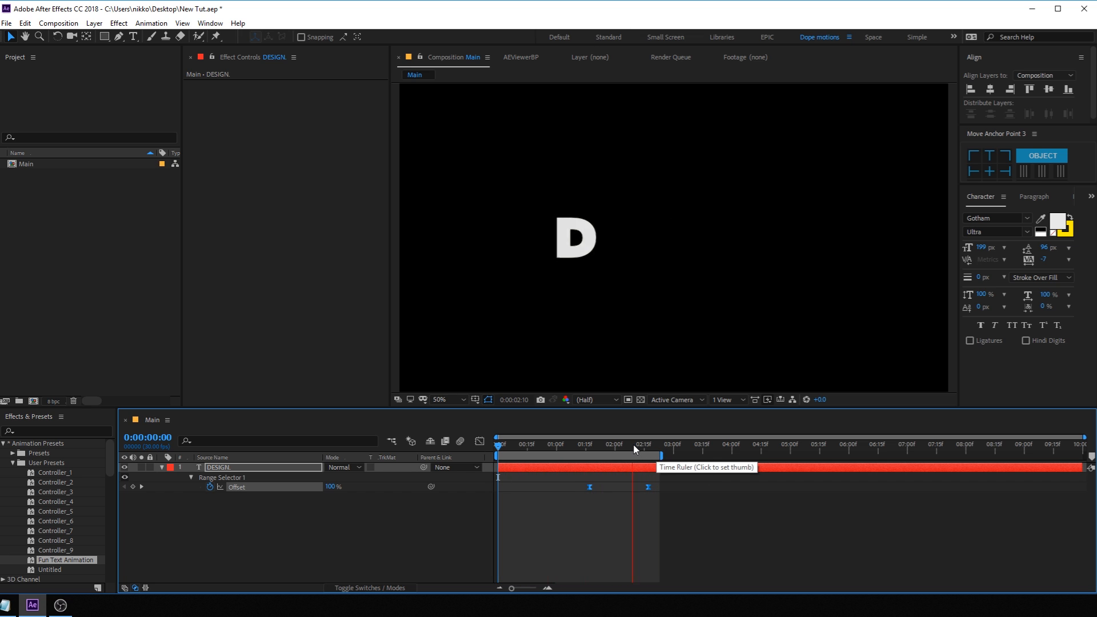